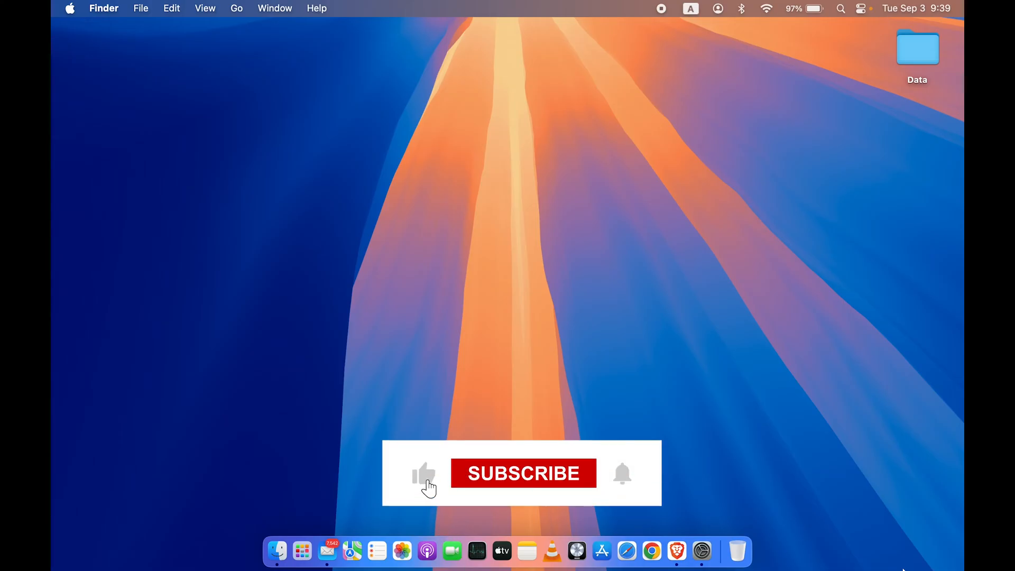
Bring the Brave Browser window with the 'hdfc netbanking' Google results to the front
{"action": "left_click", "coordinate": [523, 474]}
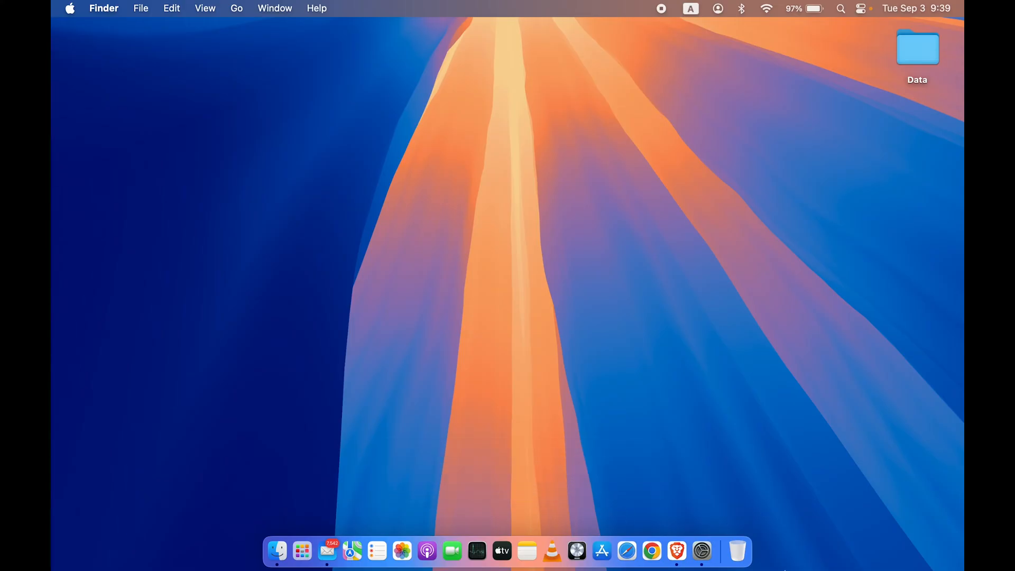
{"action": "mouse_move", "coordinate": [678, 551]}
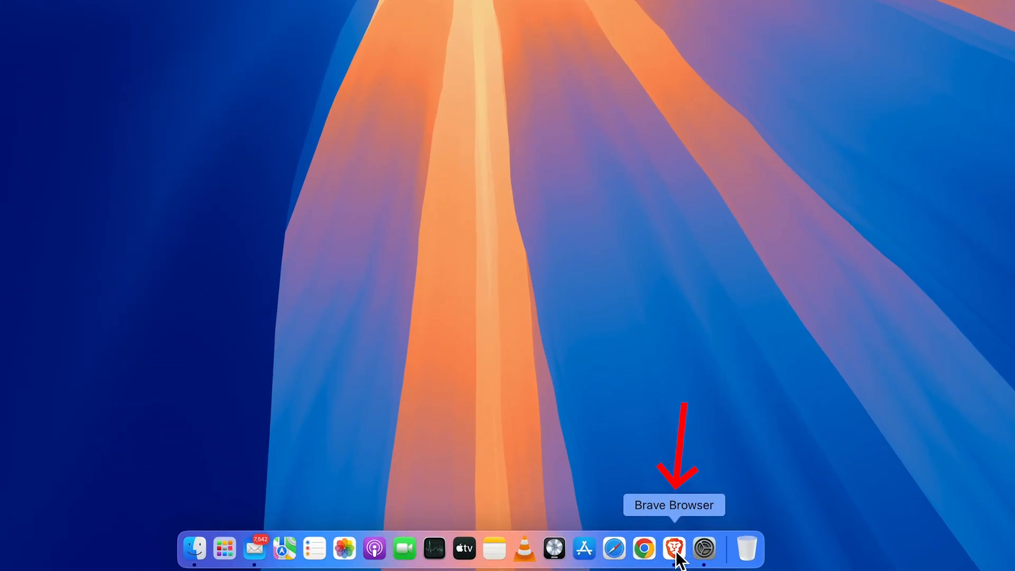
{"action": "left_click", "coordinate": [675, 548]}
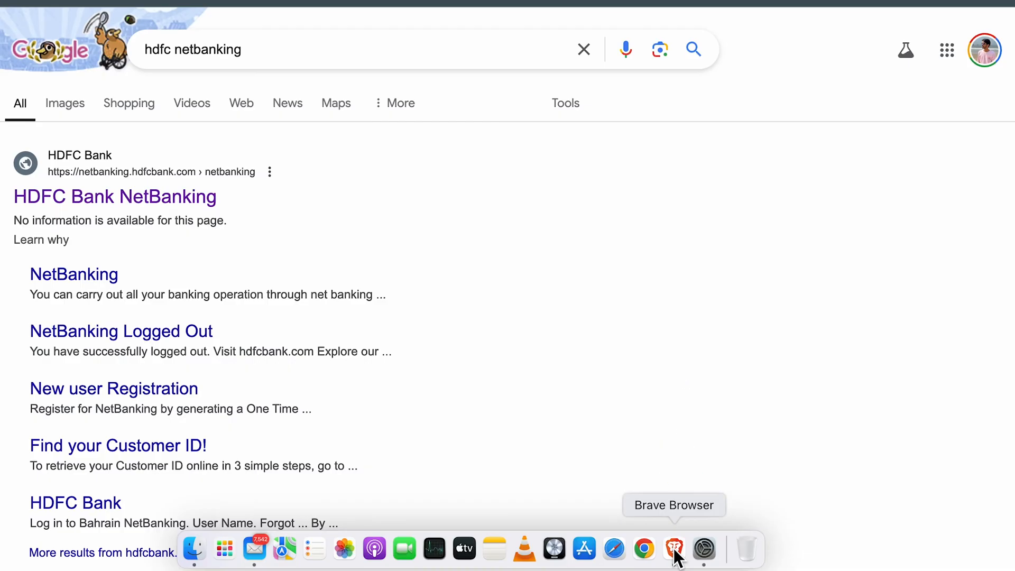
{"action": "left_click", "coordinate": [675, 548]}
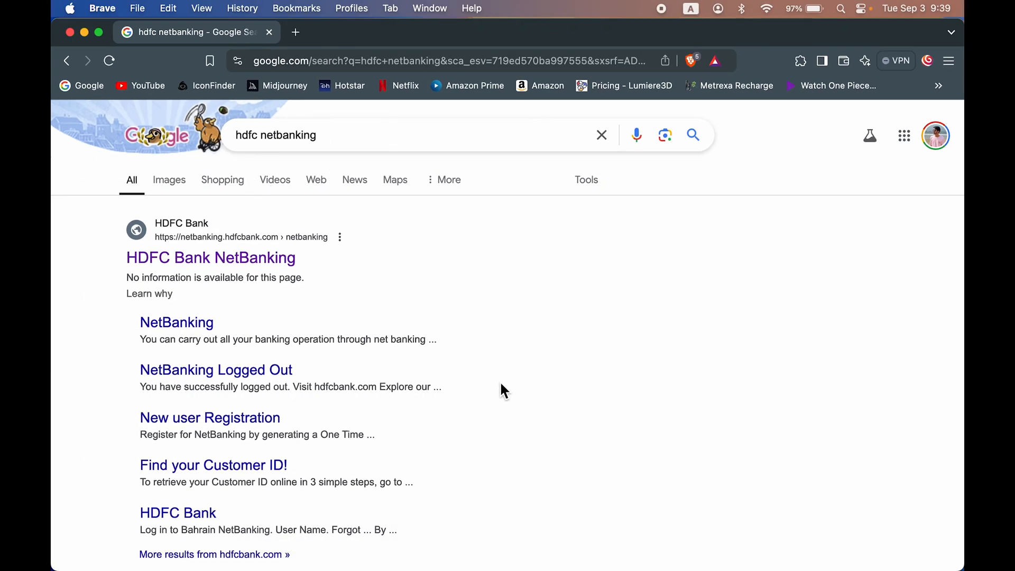
{"action": "mouse_move", "coordinate": [210, 257]}
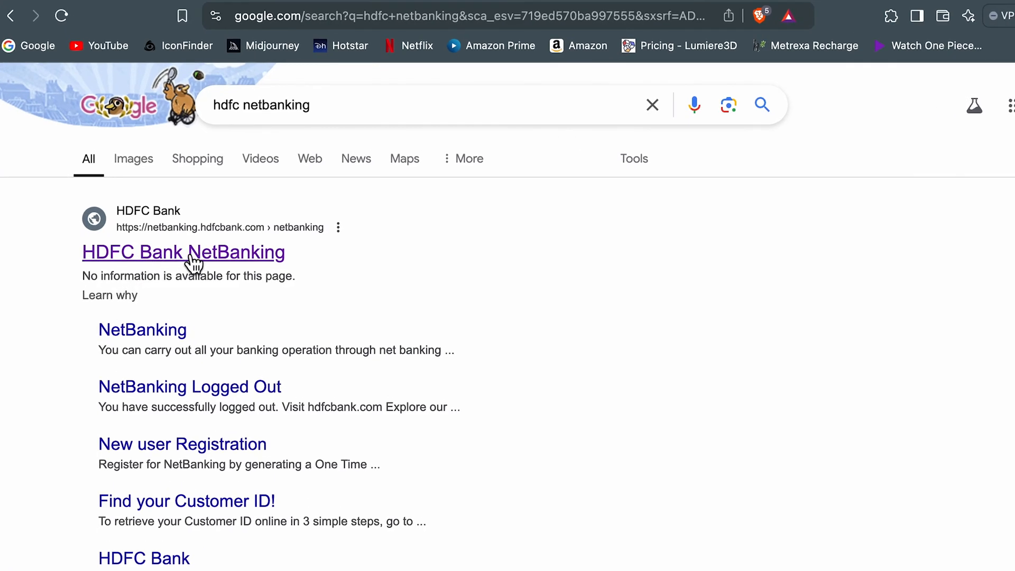
Open the HDFC NetBanking login from the results and continue past the Customer ID to the password step
{"action": "left_click", "coordinate": [184, 252]}
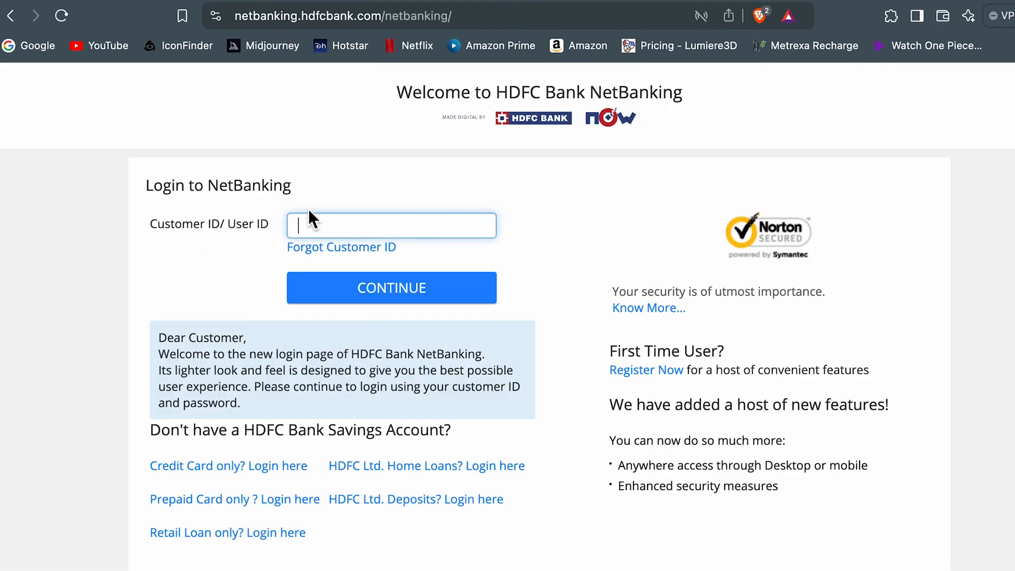
{"action": "mouse_move", "coordinate": [207, 295]}
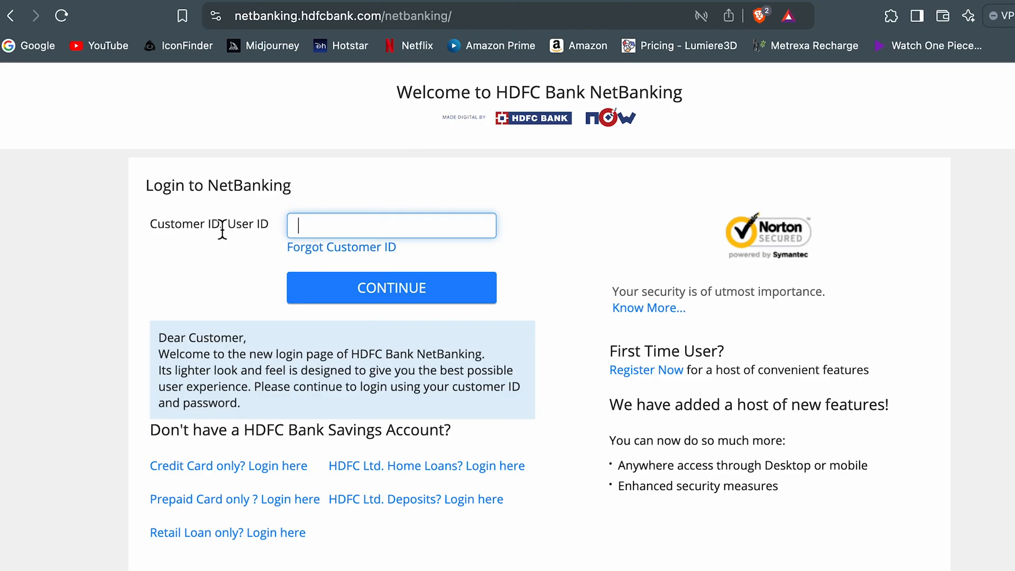
{"action": "mouse_move", "coordinate": [278, 271]}
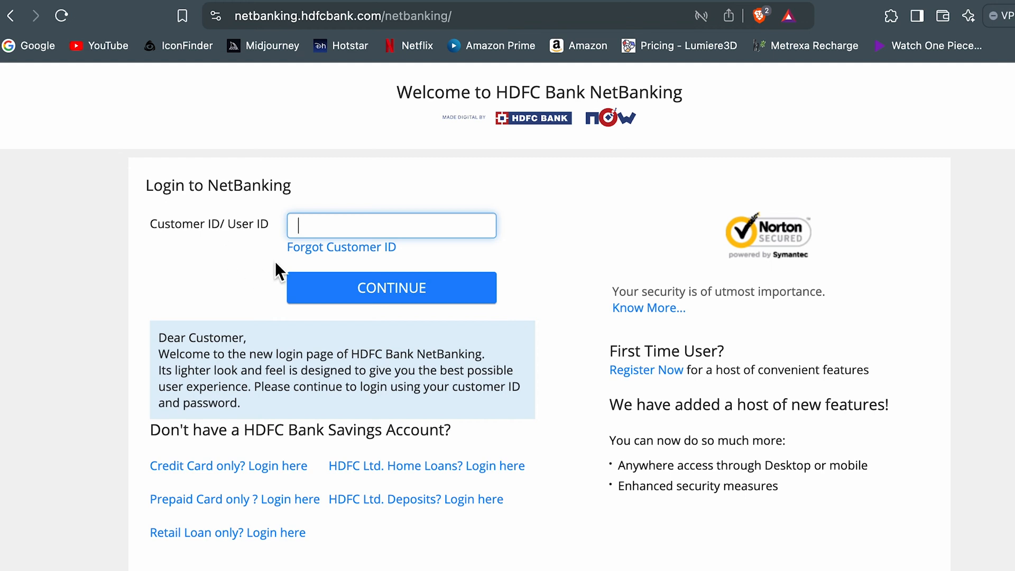
{"action": "mouse_move", "coordinate": [379, 259]}
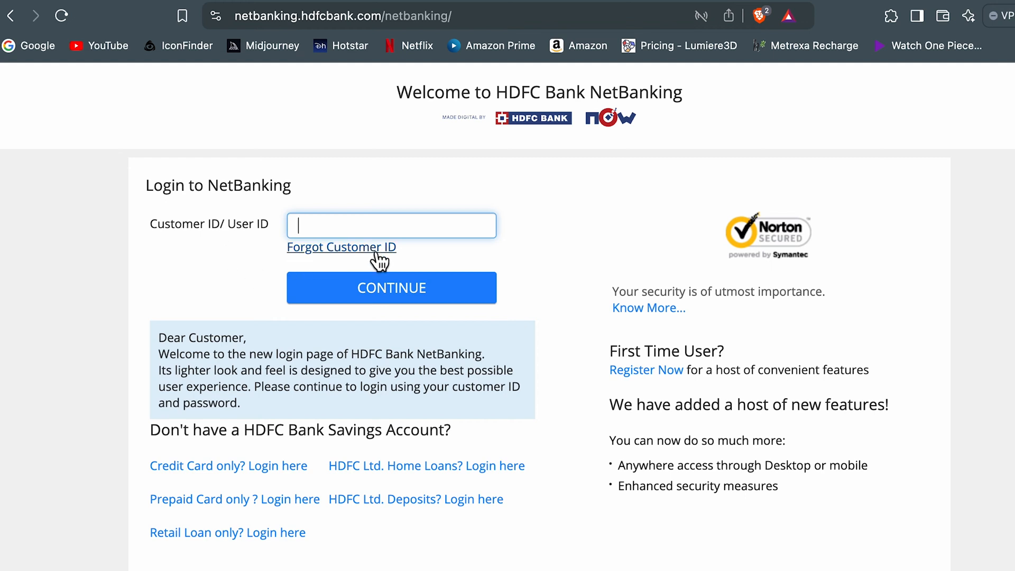
{"action": "mouse_move", "coordinate": [190, 296]}
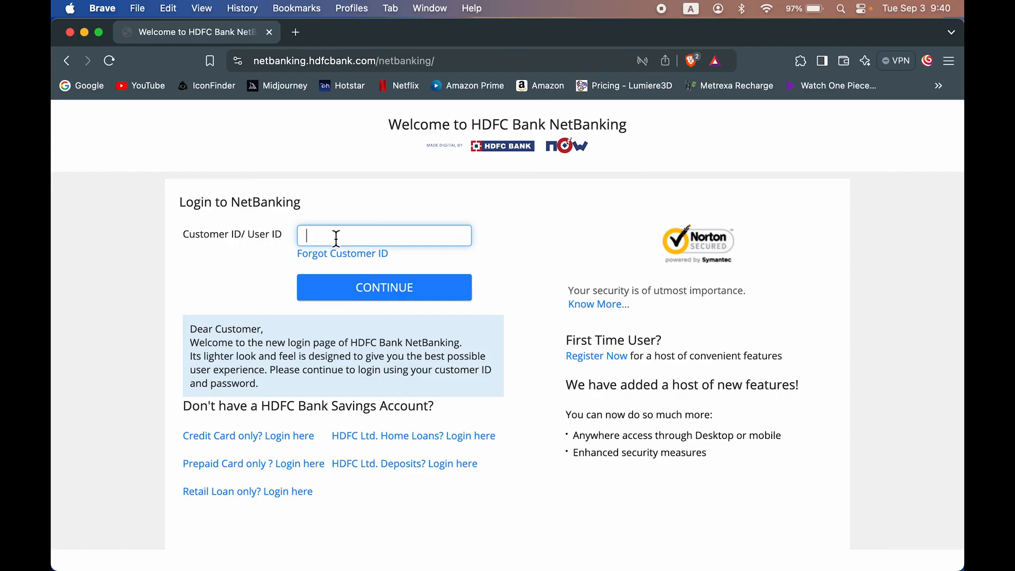
{"action": "mouse_move", "coordinate": [408, 295]}
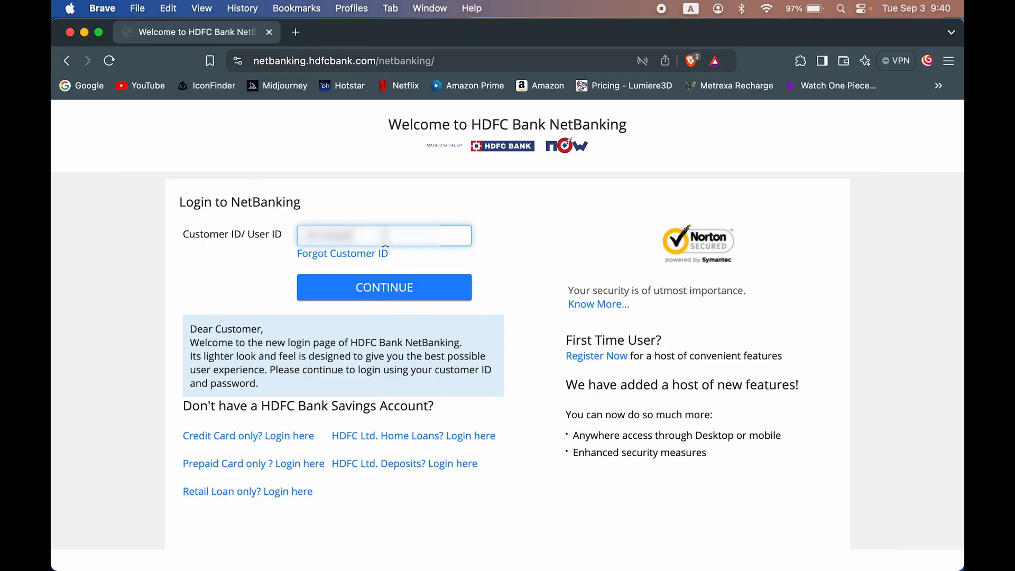
{"action": "left_click", "coordinate": [384, 287]}
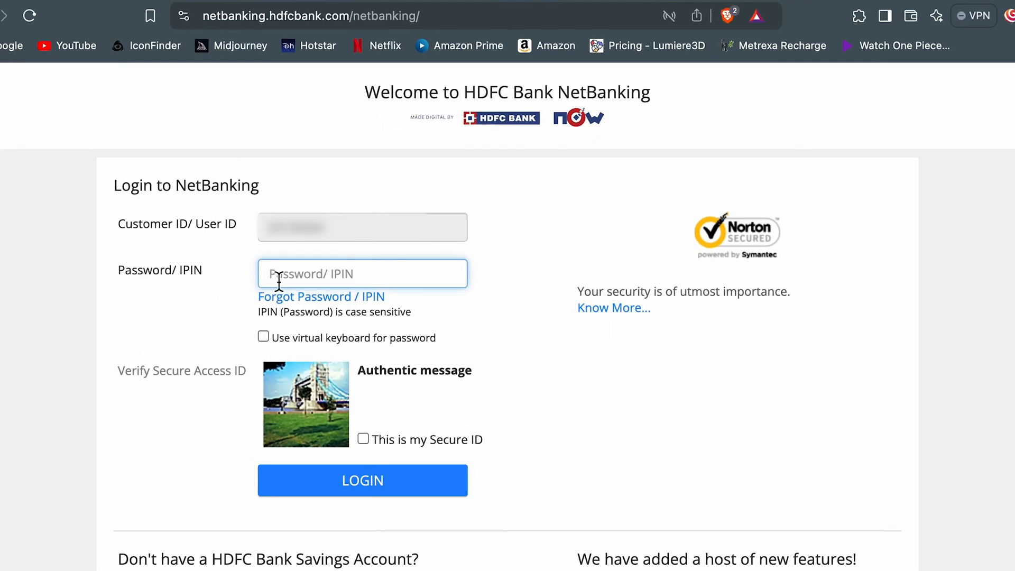
{"action": "mouse_move", "coordinate": [343, 259]}
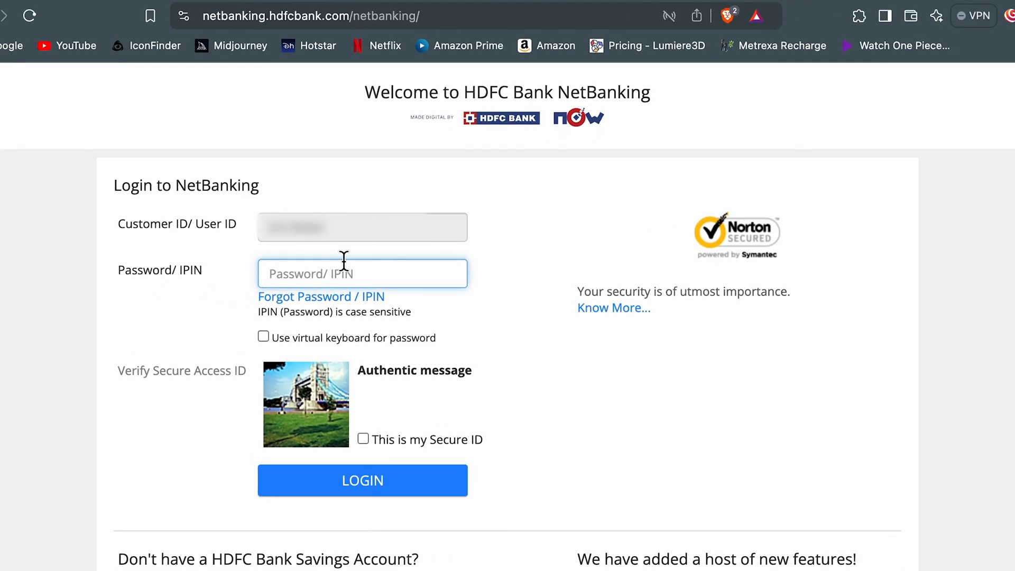
{"action": "mouse_move", "coordinate": [73, 338]}
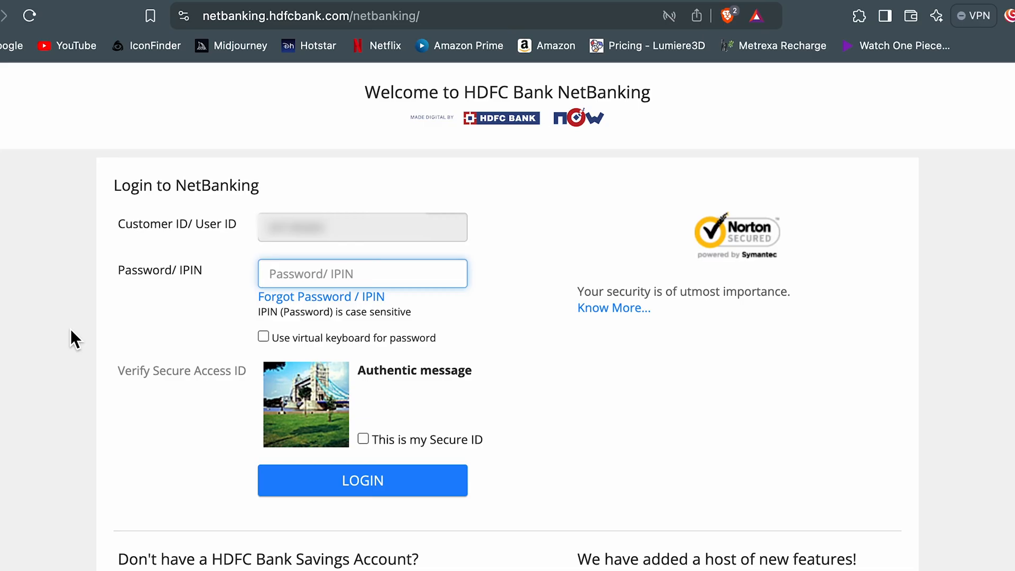
{"action": "mouse_move", "coordinate": [271, 314]}
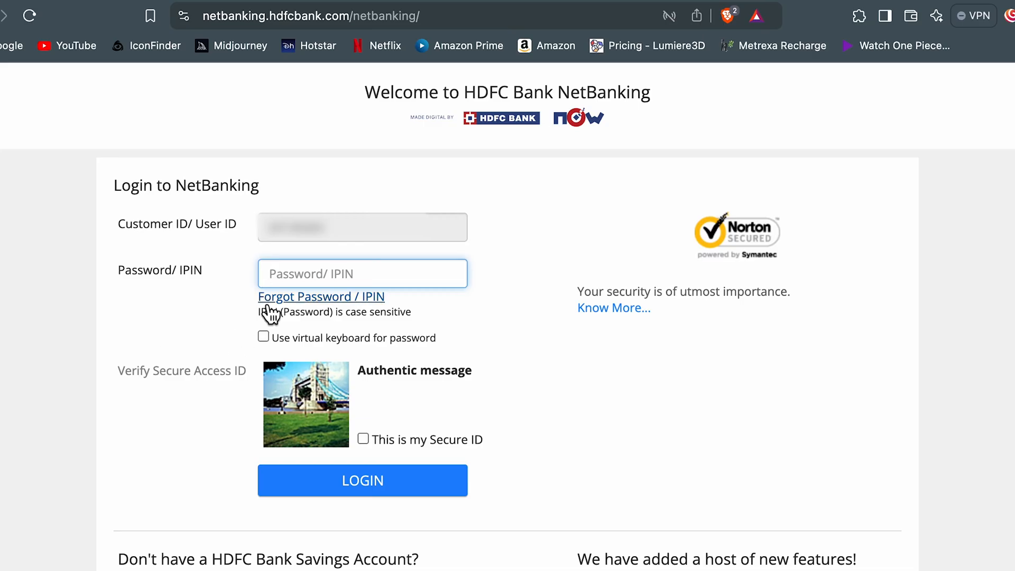
{"action": "mouse_move", "coordinate": [323, 308]}
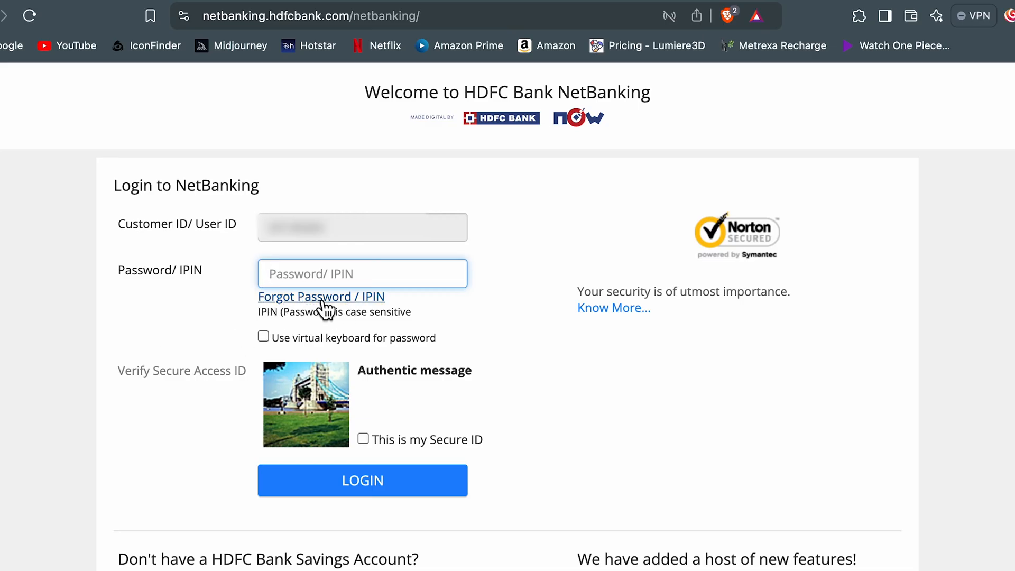
Start the Forgot Password / IPIN flow and enter the Customer ID on the reset page
{"action": "left_click", "coordinate": [321, 297]}
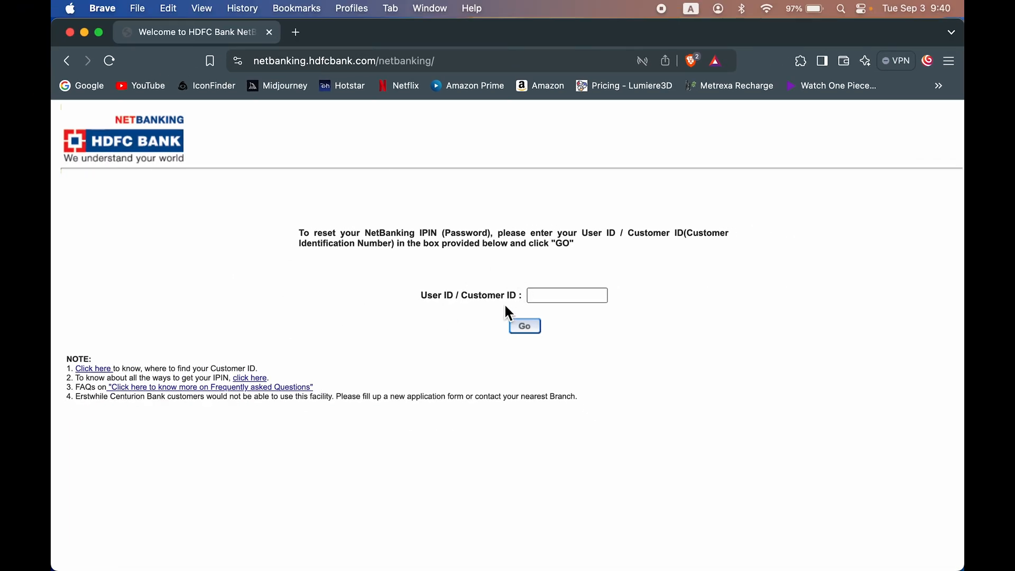
{"action": "mouse_move", "coordinate": [468, 311]}
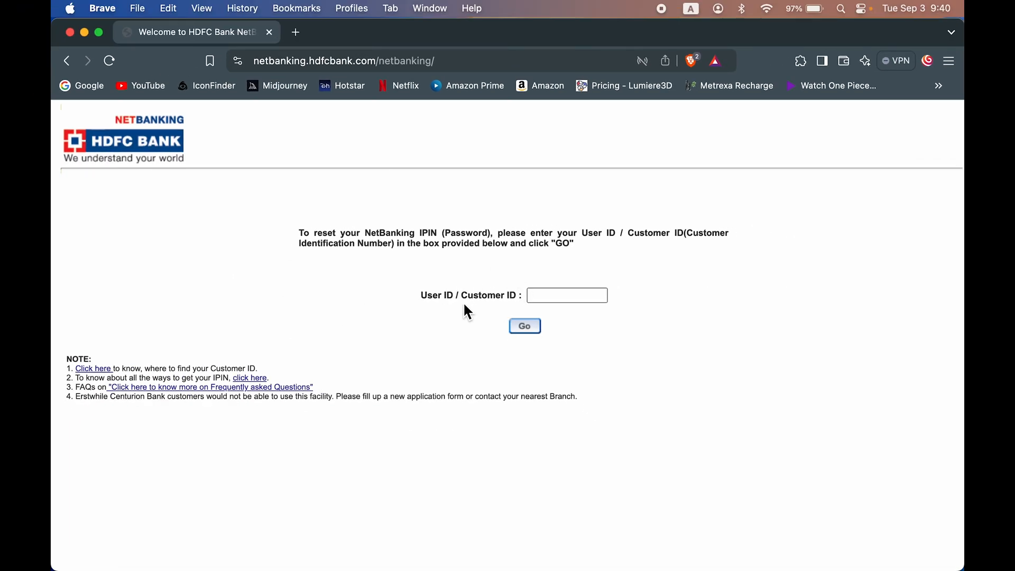
{"action": "left_click", "coordinate": [566, 295]}
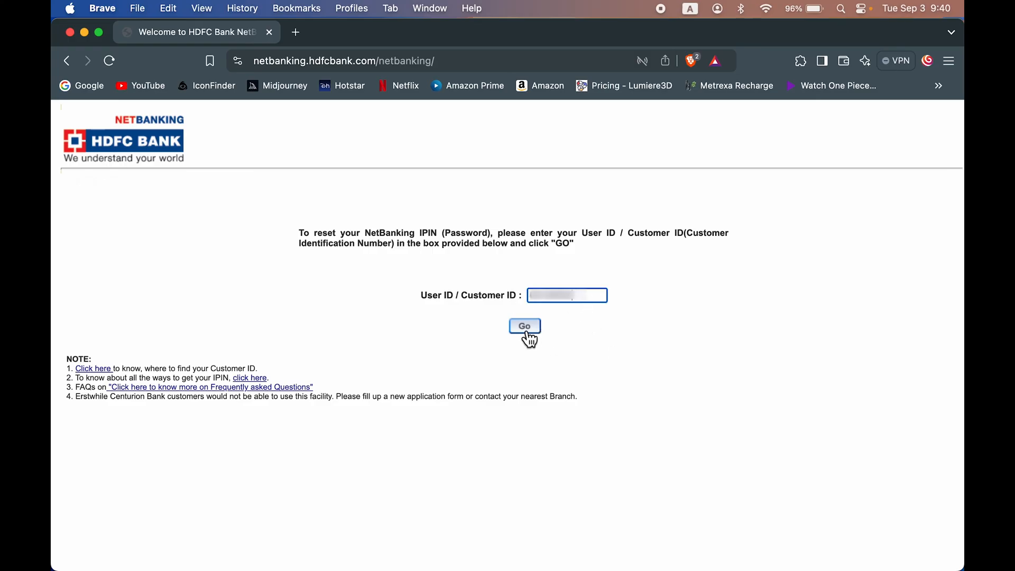
Submit the Customer ID, choose OTPs on registered mobile and email, complete the captcha and continue
{"action": "left_click", "coordinate": [525, 325]}
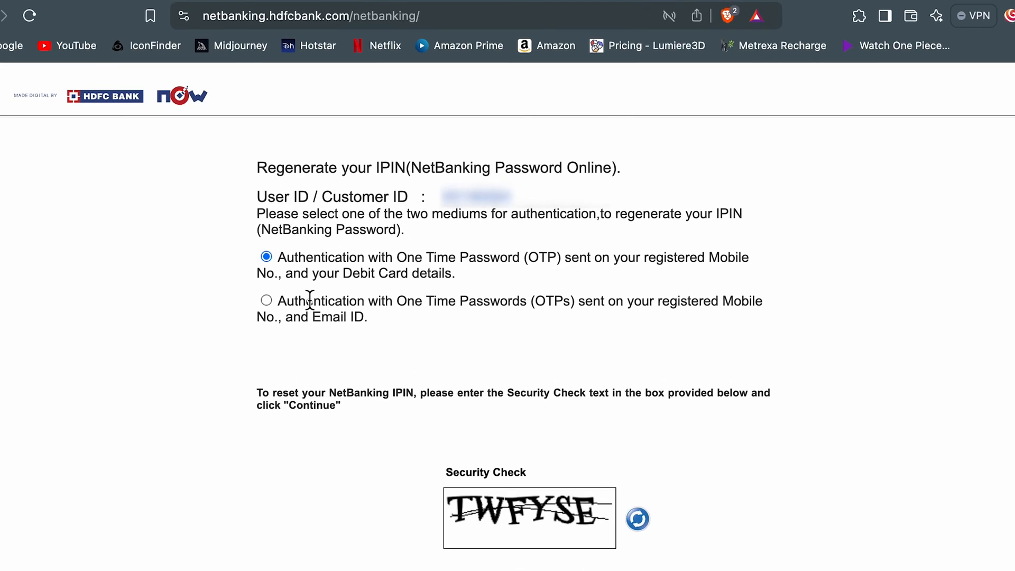
{"action": "mouse_move", "coordinate": [442, 217]}
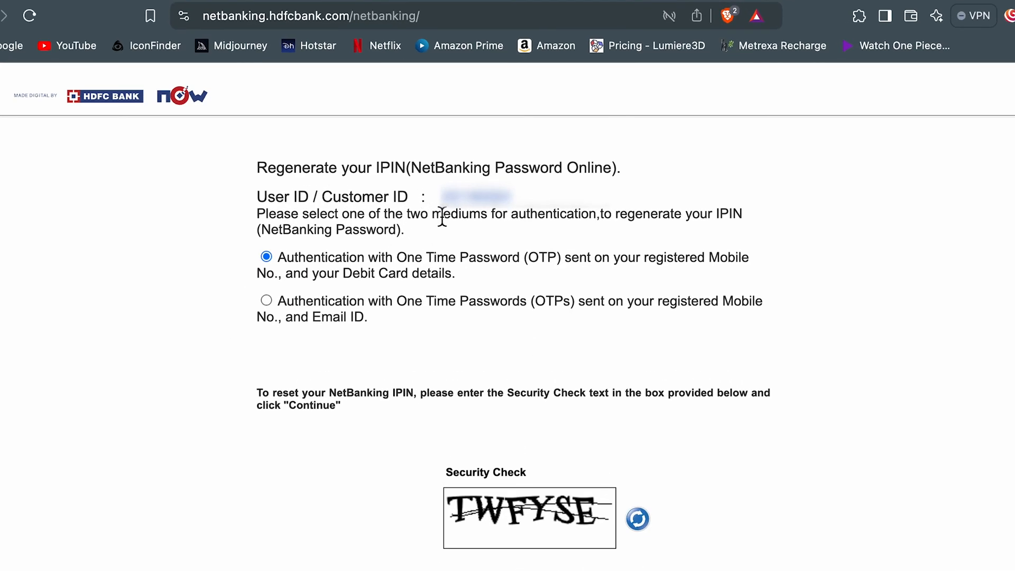
{"action": "mouse_move", "coordinate": [479, 217]}
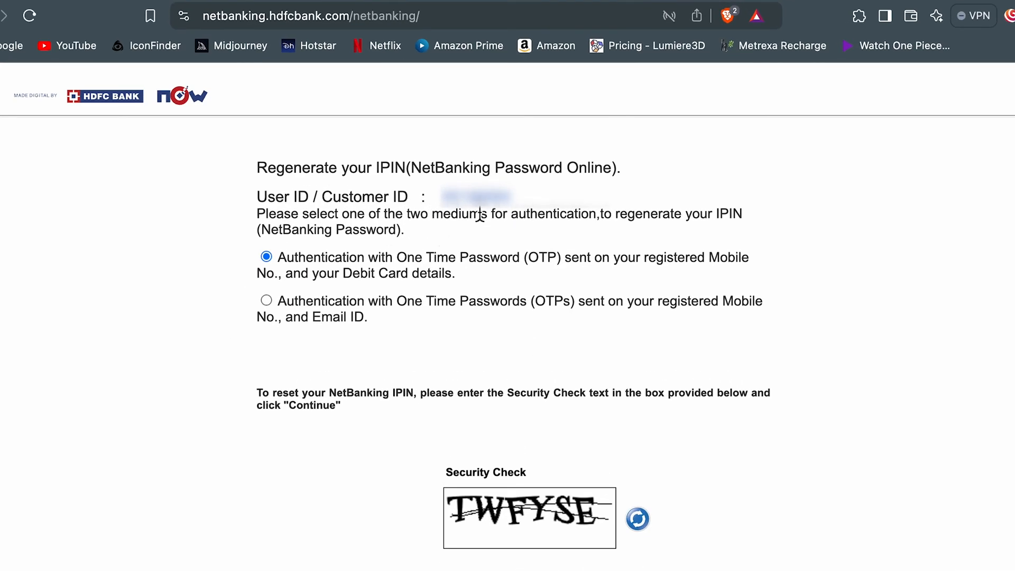
{"action": "mouse_move", "coordinate": [298, 292]}
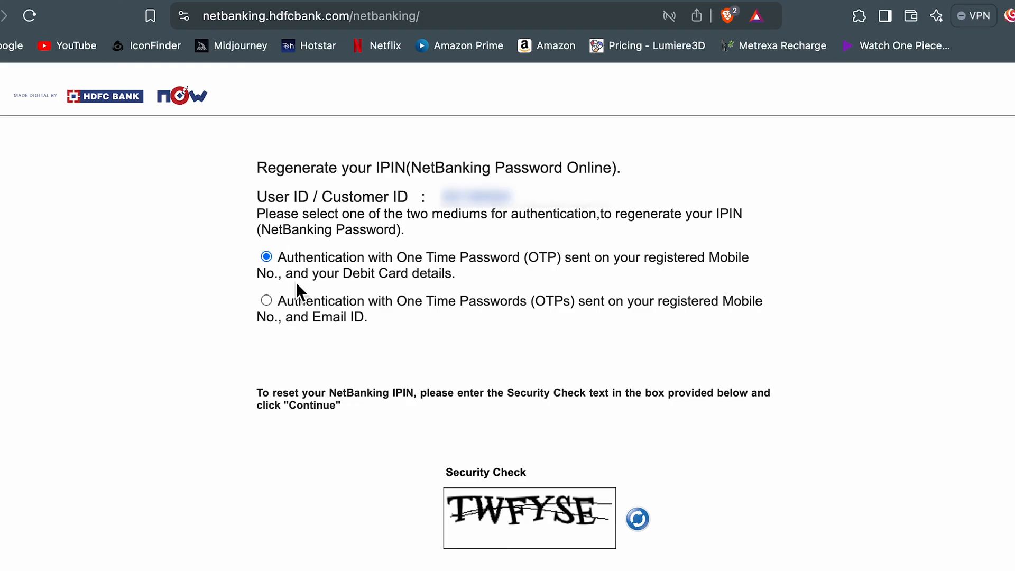
{"action": "mouse_move", "coordinate": [405, 274]}
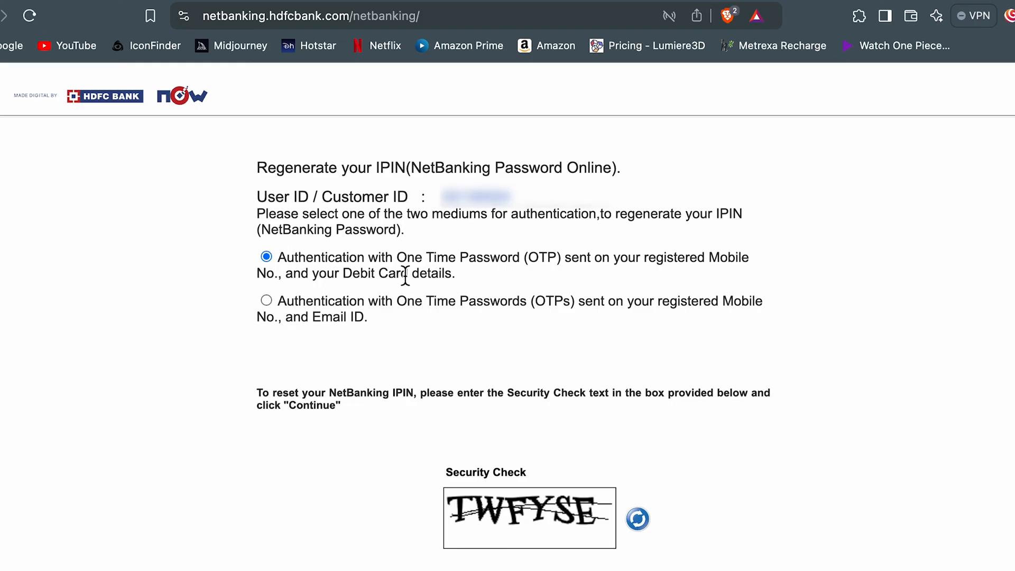
{"action": "mouse_move", "coordinate": [644, 277]}
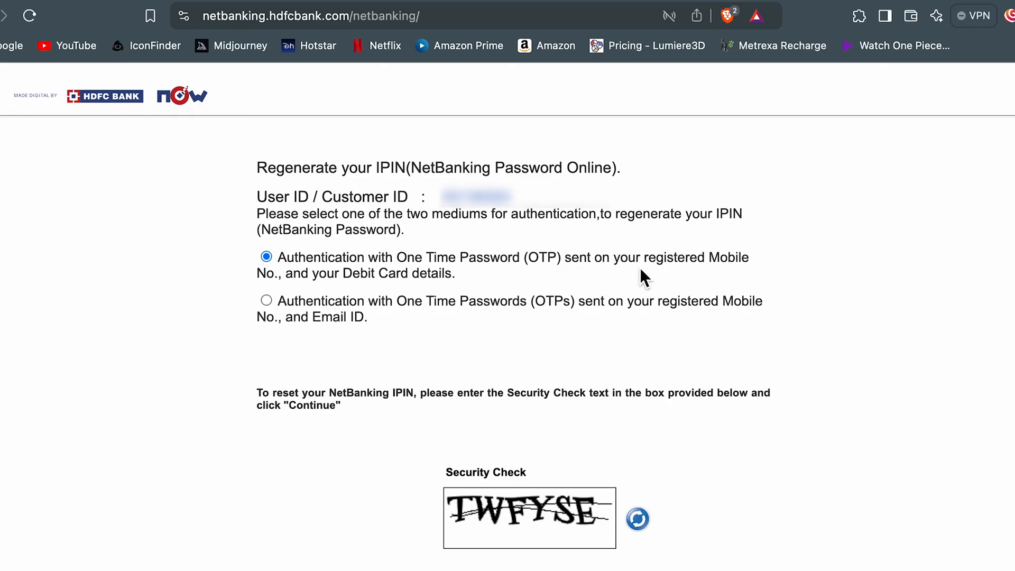
{"action": "mouse_move", "coordinate": [310, 300]}
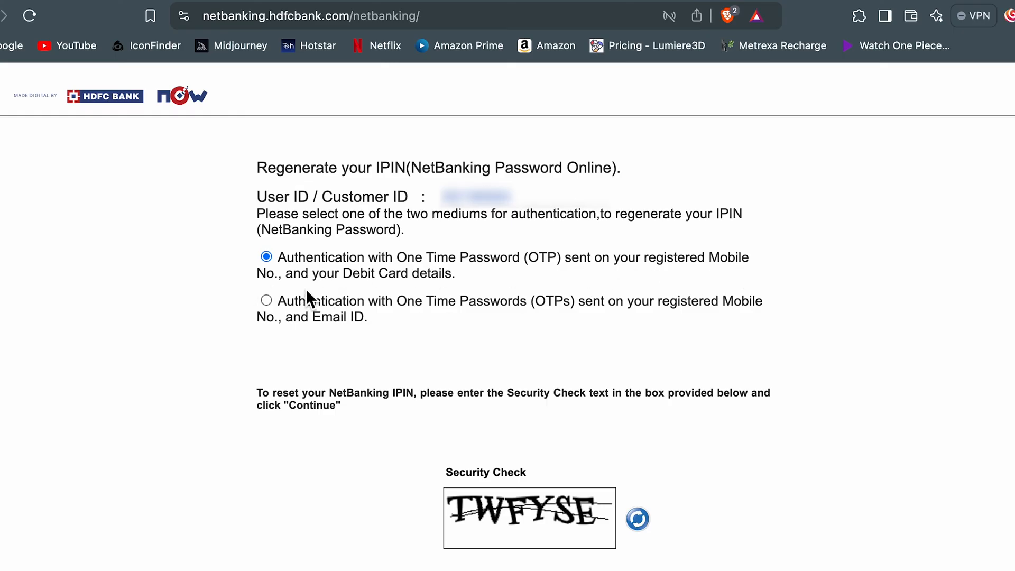
{"action": "mouse_move", "coordinate": [303, 348]}
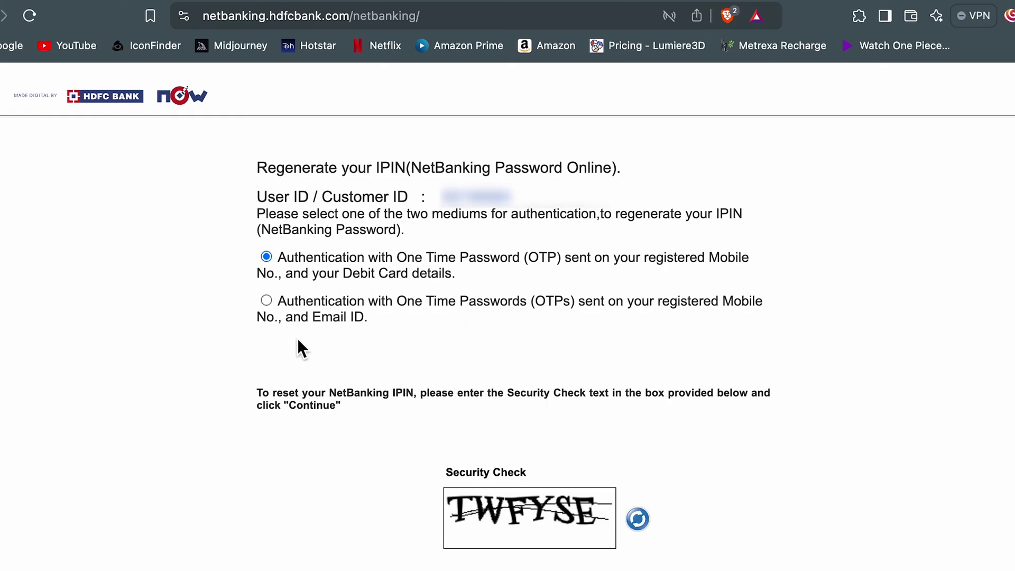
{"action": "mouse_move", "coordinate": [609, 324]}
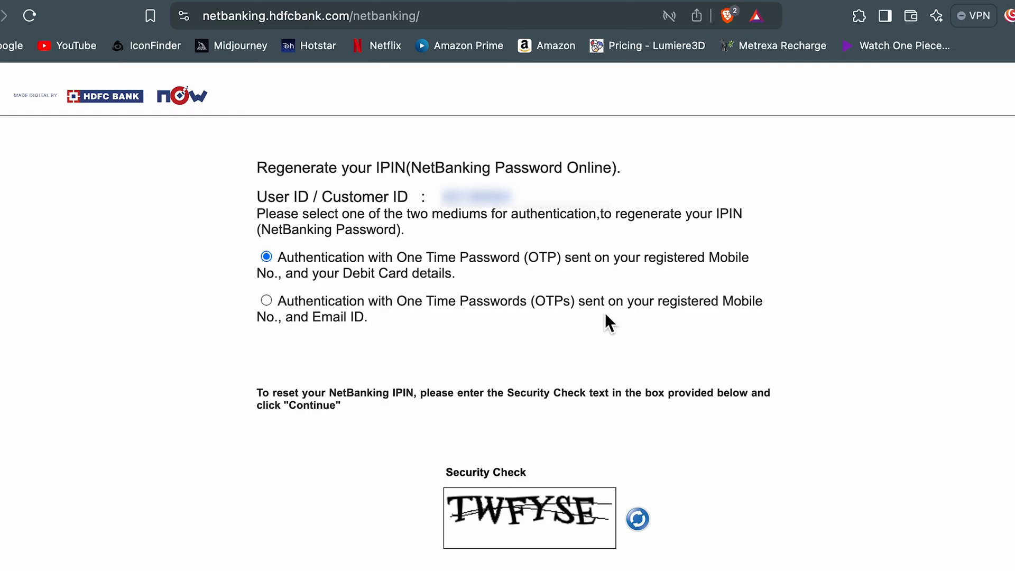
{"action": "mouse_move", "coordinate": [340, 340]}
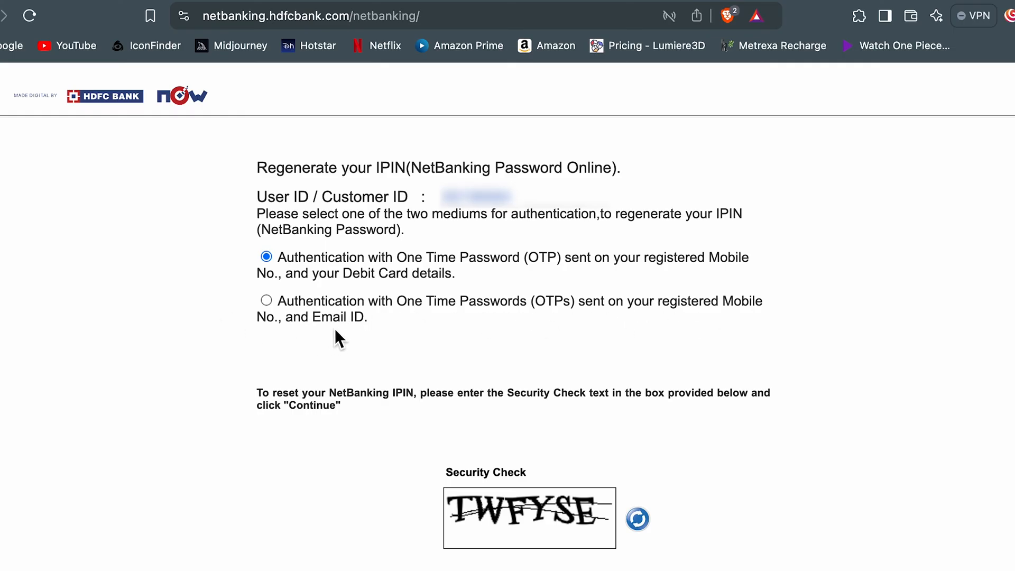
{"action": "mouse_move", "coordinate": [401, 360]}
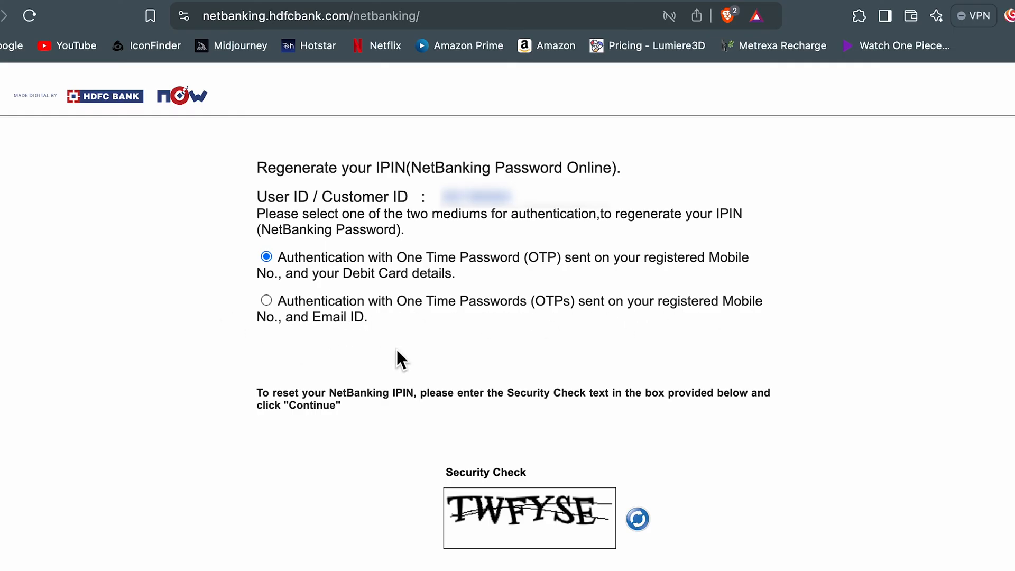
{"action": "mouse_move", "coordinate": [272, 326]}
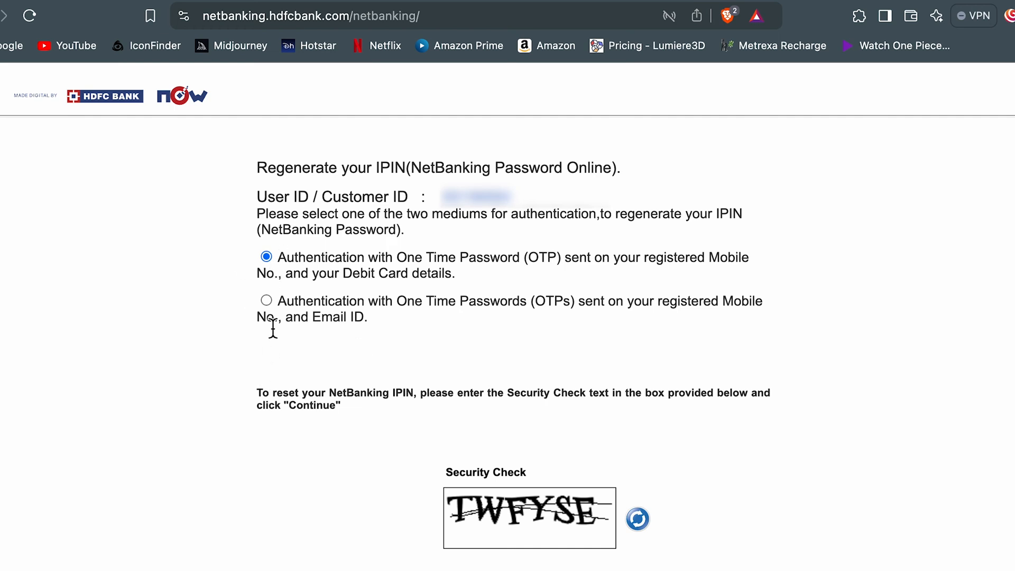
{"action": "mouse_move", "coordinate": [277, 307]}
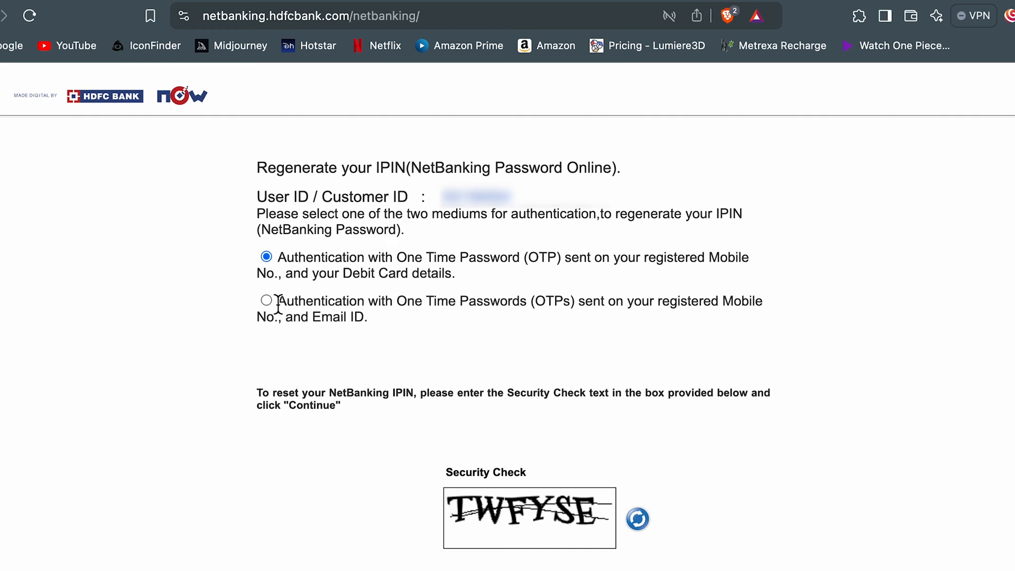
{"action": "left_click", "coordinate": [266, 301]}
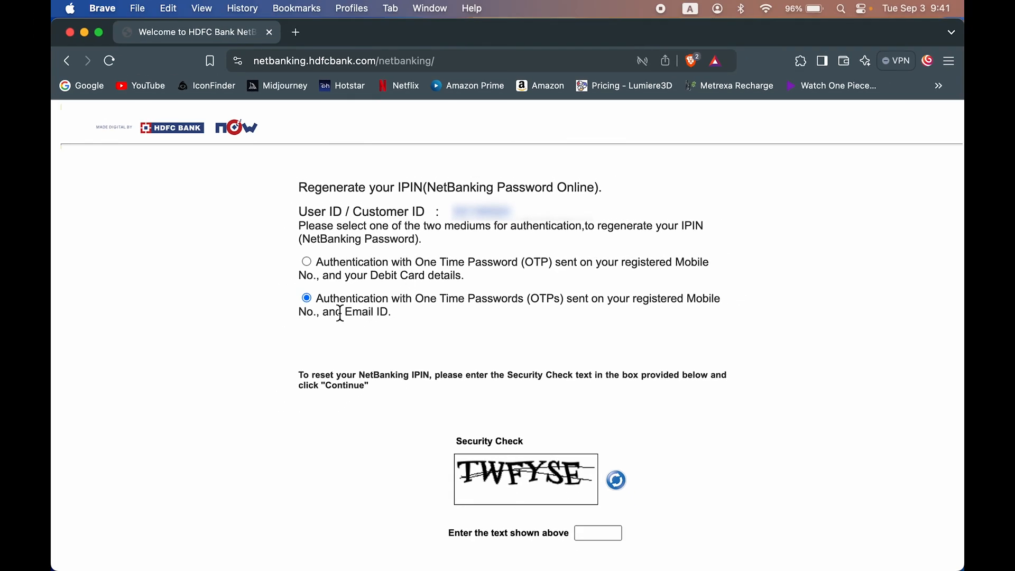
{"action": "mouse_move", "coordinate": [356, 330]}
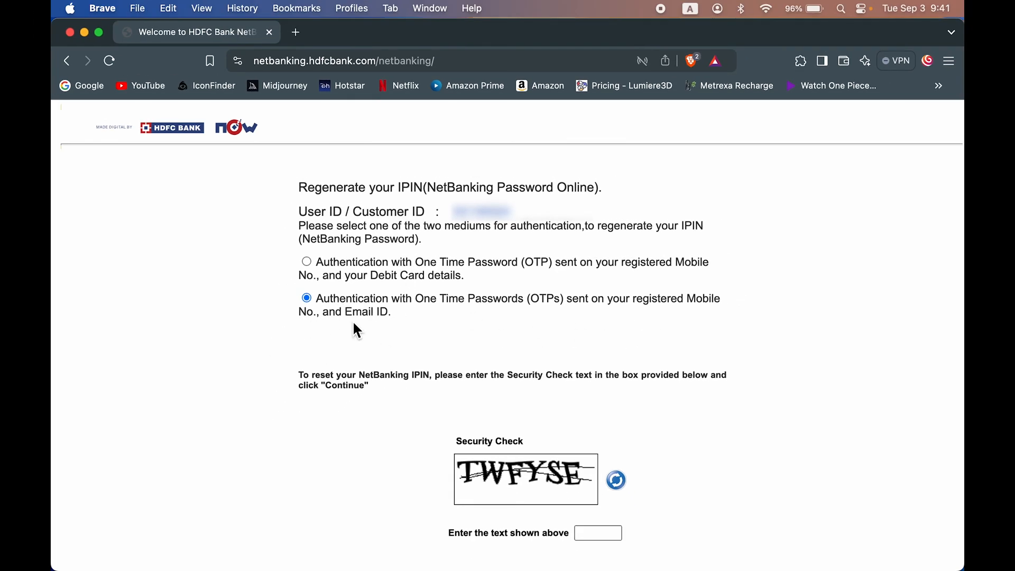
{"action": "scroll", "scroll_direction": "down", "scroll_amount": 3}
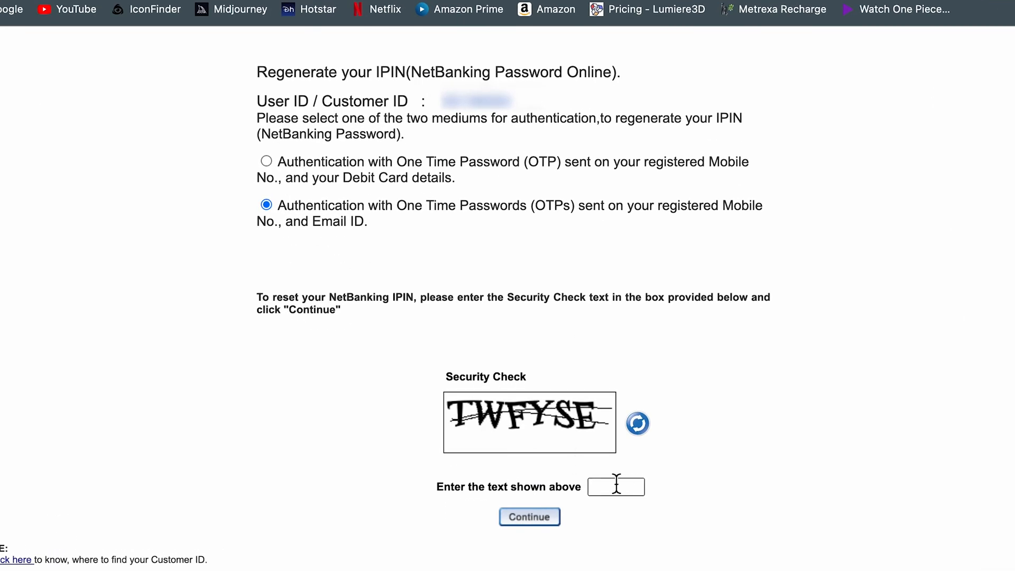
{"action": "left_click", "coordinate": [615, 487]}
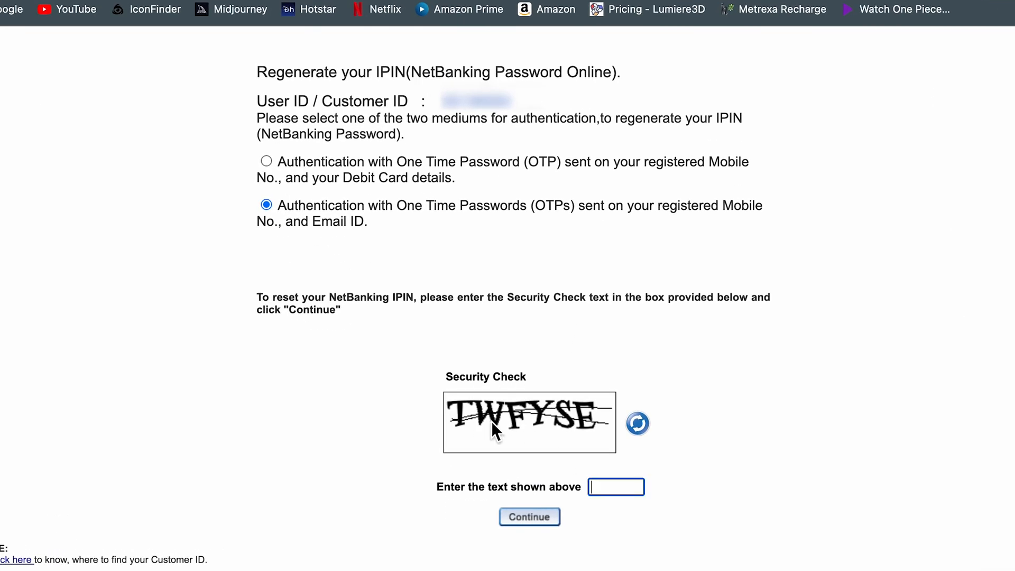
{"action": "mouse_move", "coordinate": [529, 517]}
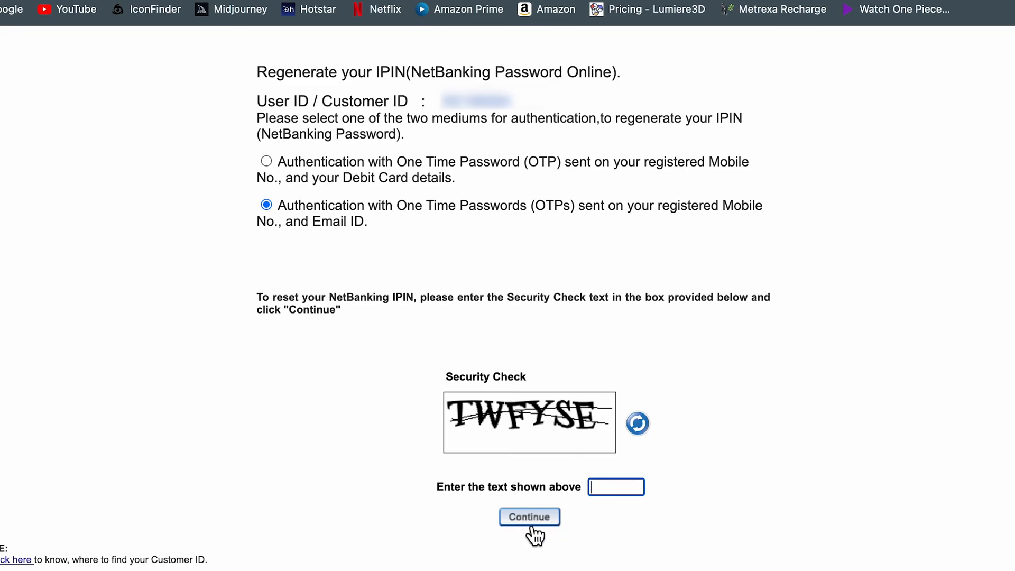
{"action": "left_click", "coordinate": [528, 517]}
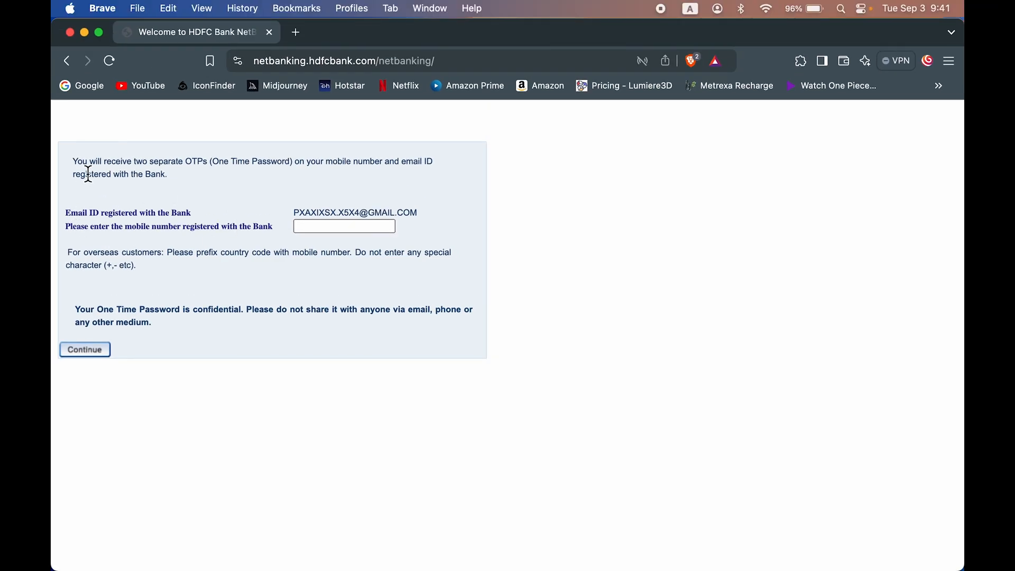
{"action": "mouse_move", "coordinate": [313, 169]}
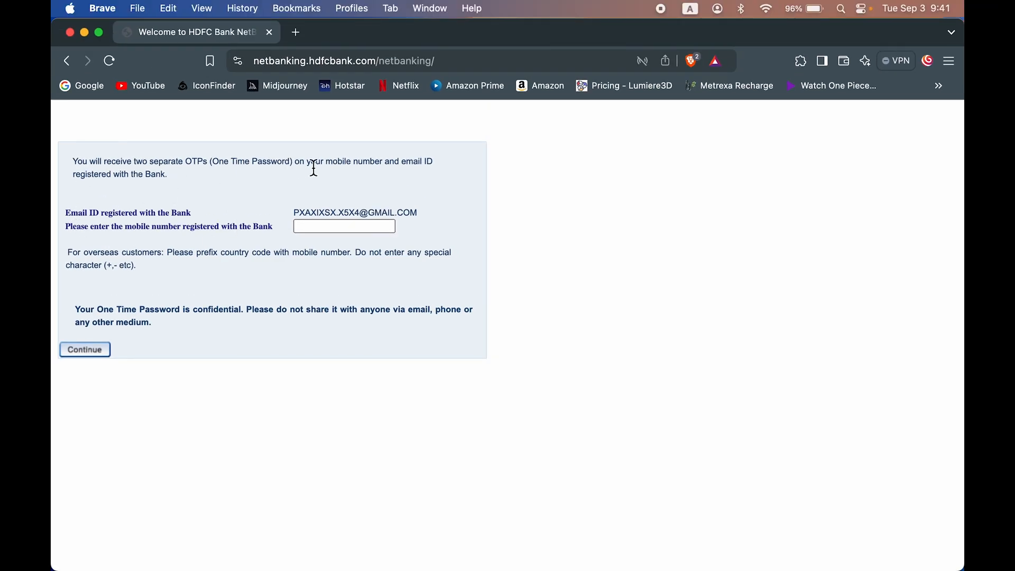
{"action": "mouse_move", "coordinate": [124, 253]}
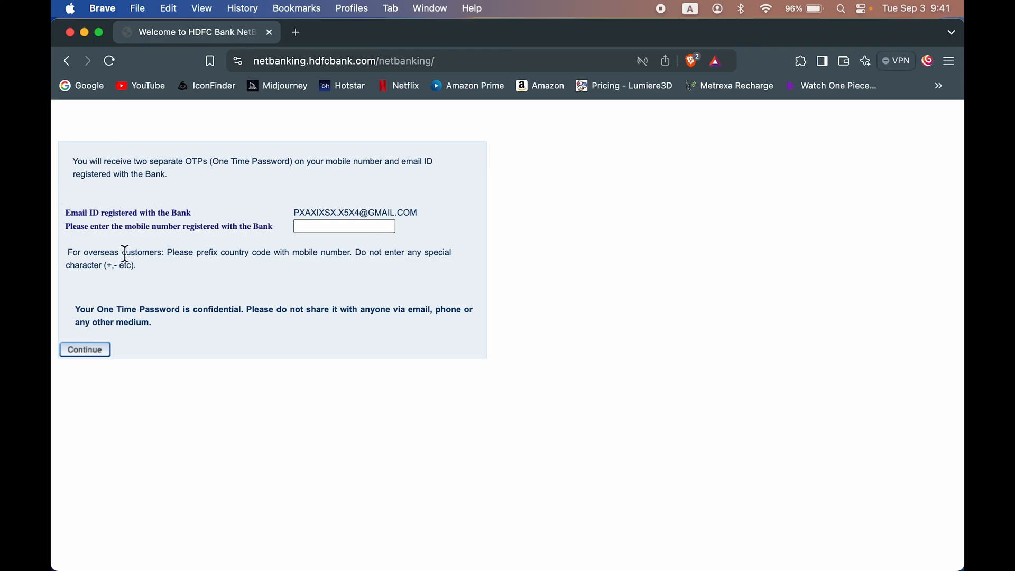
{"action": "mouse_move", "coordinate": [237, 253]}
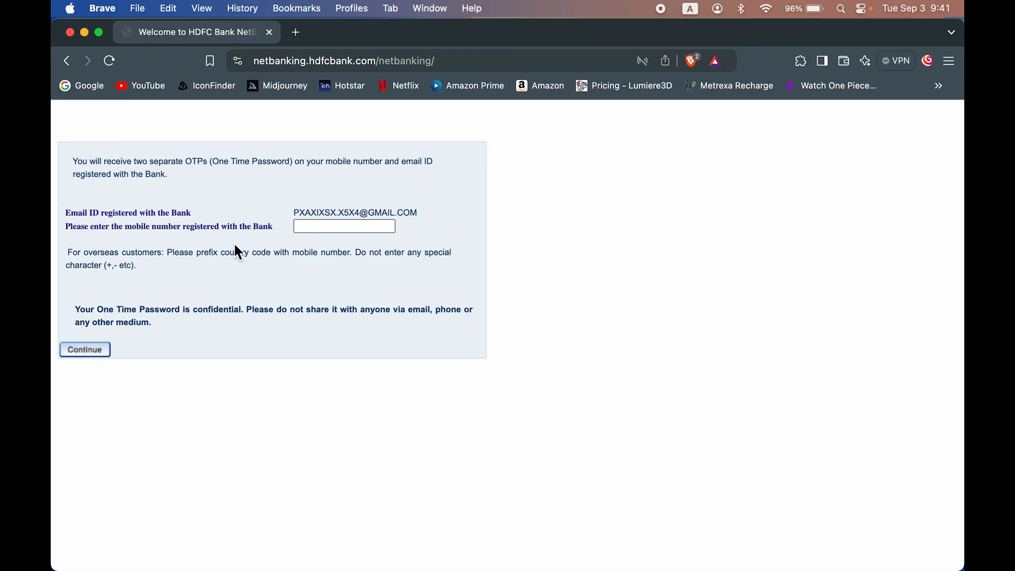
{"action": "mouse_move", "coordinate": [287, 238]}
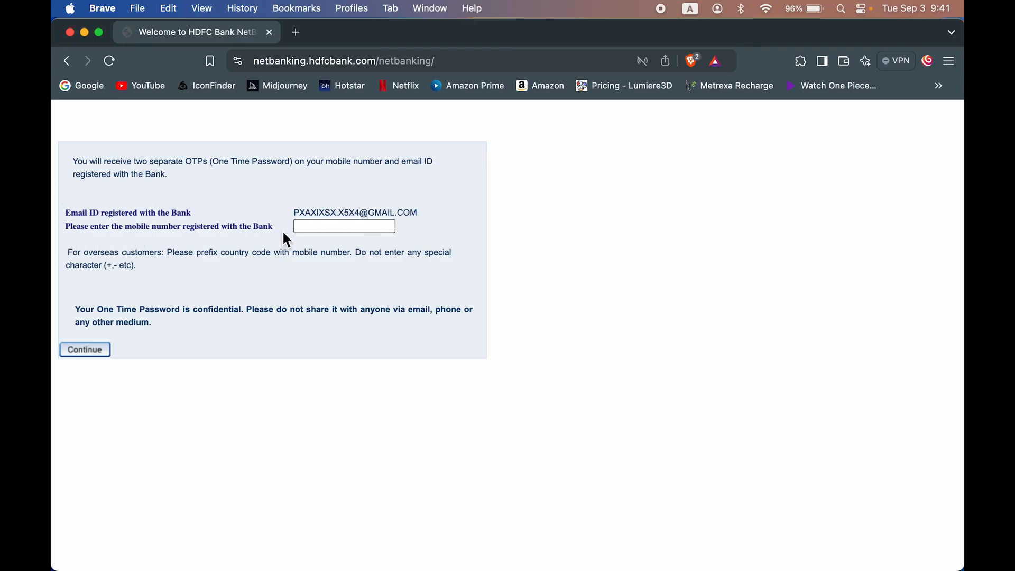
Enter the registered mobile number and continue so the OTPs are sent
{"action": "left_click", "coordinate": [344, 225]}
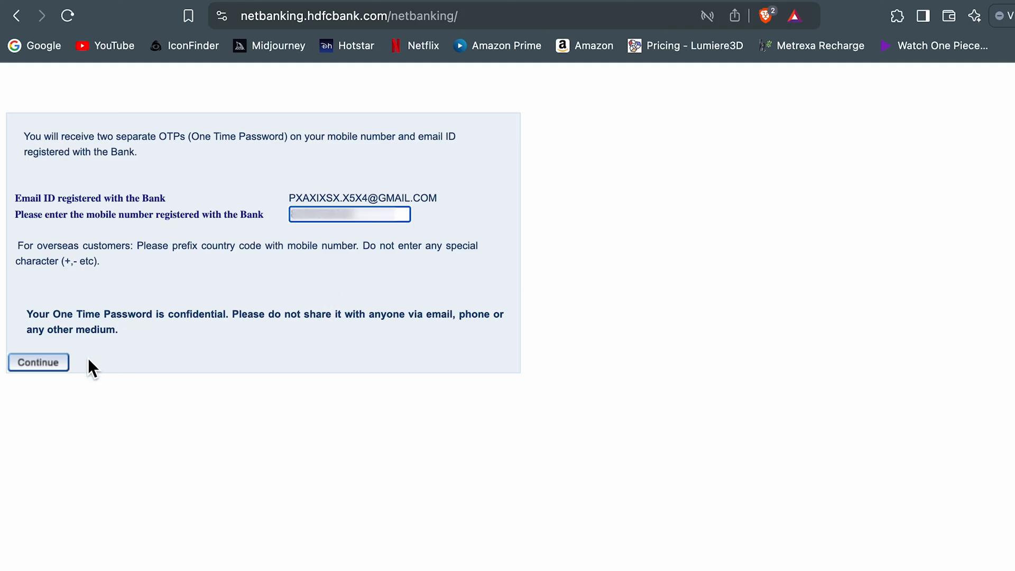
{"action": "left_click", "coordinate": [38, 362]}
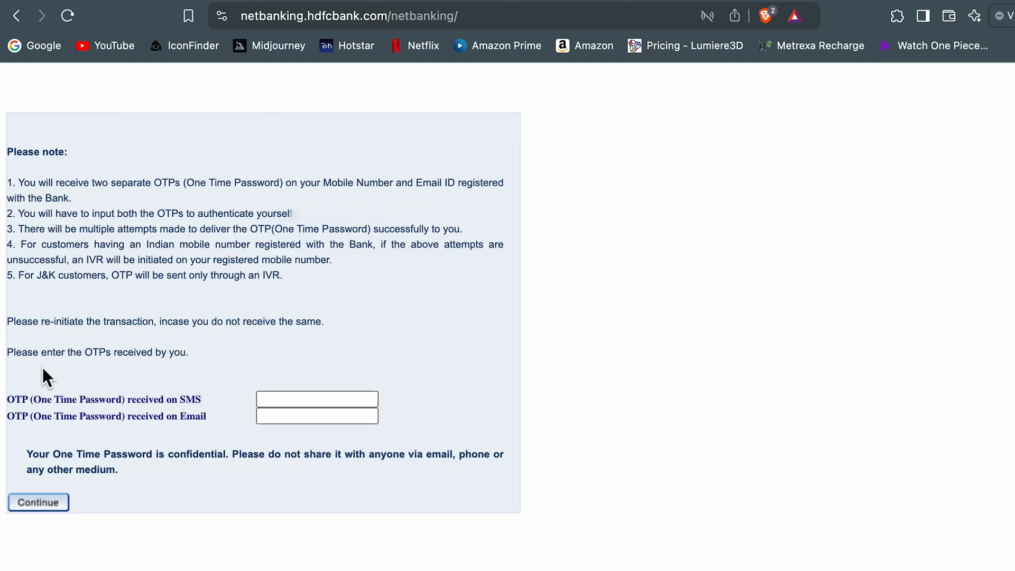
{"action": "mouse_move", "coordinate": [94, 400]}
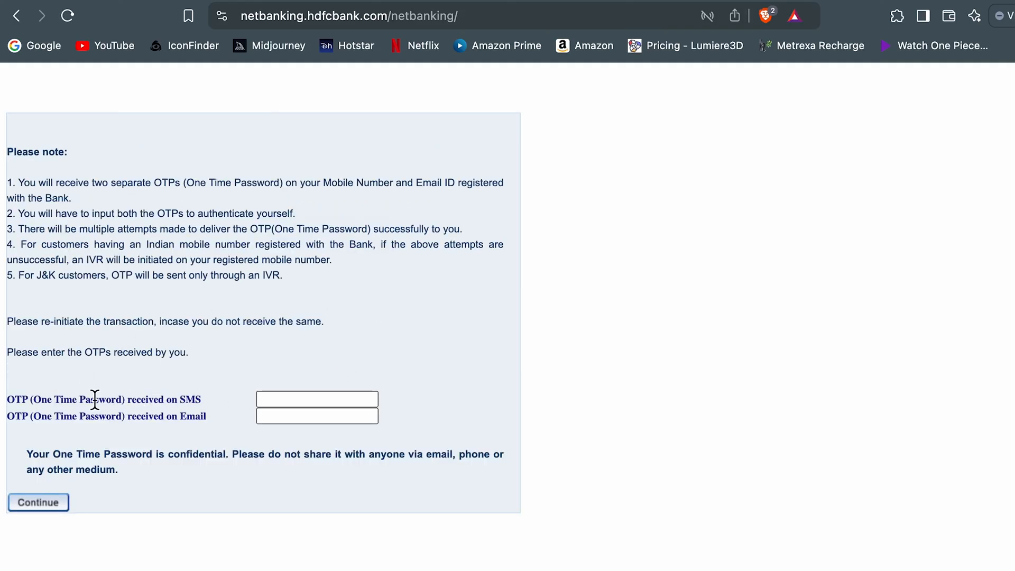
Enter the SMS OTP and the email OTP and submit them for verification
{"action": "left_click", "coordinate": [316, 398]}
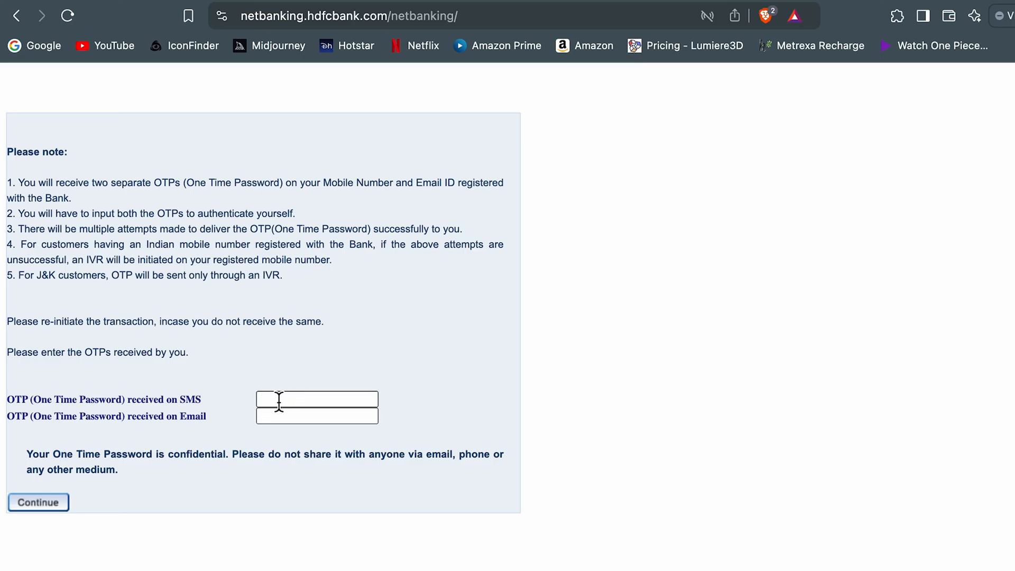
{"action": "mouse_move", "coordinate": [143, 436]}
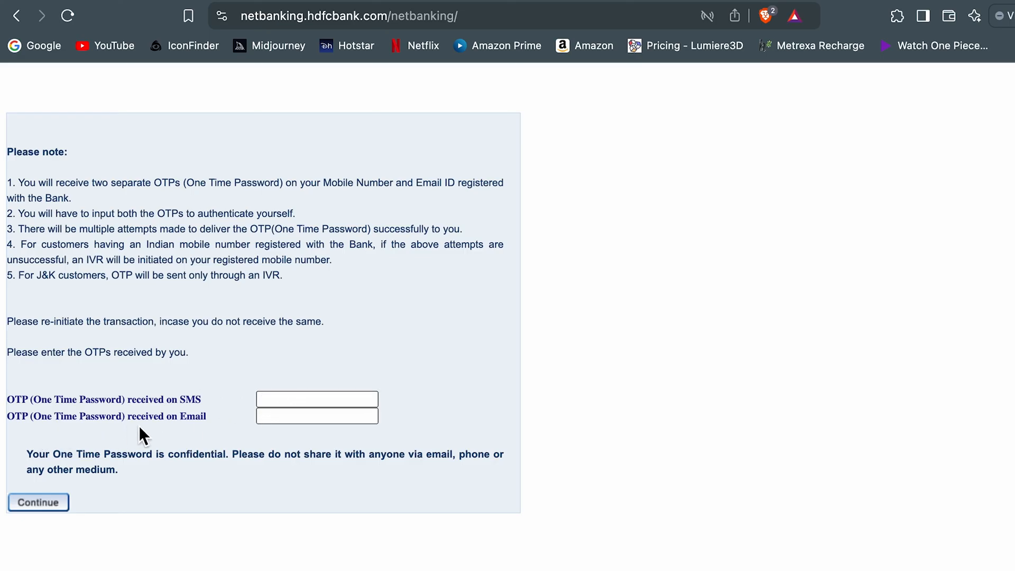
{"action": "left_click", "coordinate": [317, 416]}
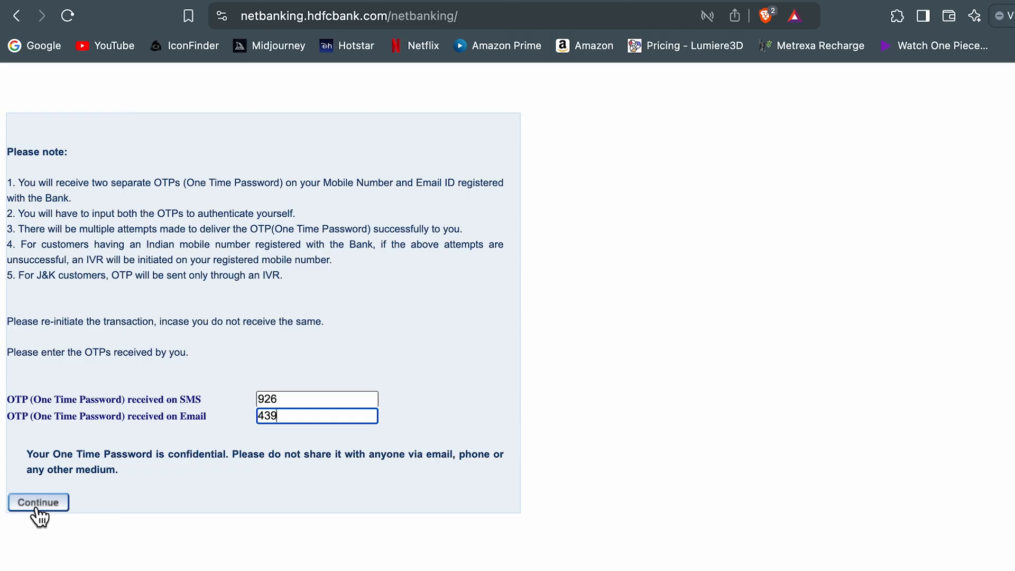
{"action": "left_click", "coordinate": [38, 502]}
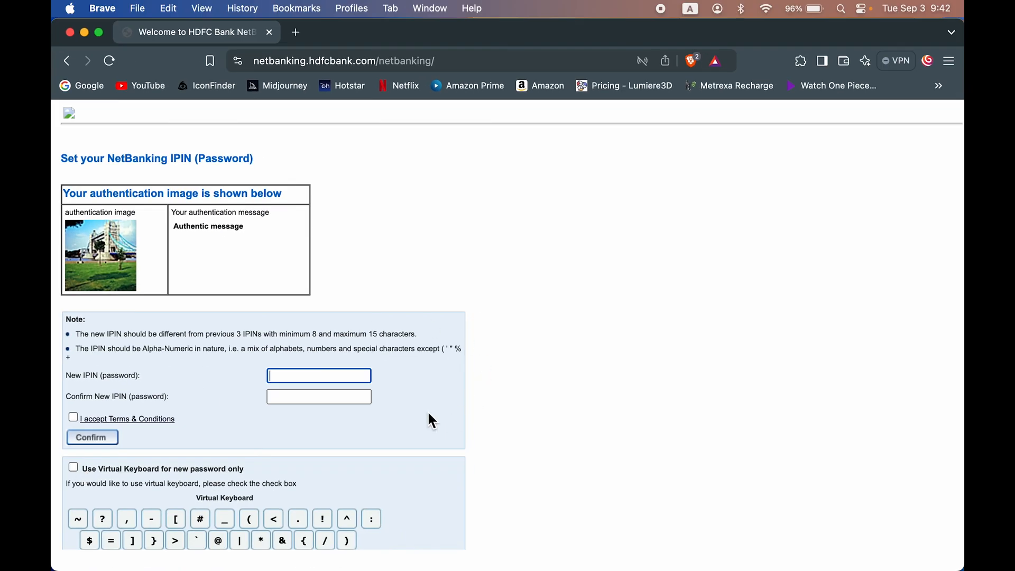
Enter and confirm the new IPIN with Terms & Conditions accepted, then return to the NetBanking login page
{"action": "scroll", "scroll_direction": "down", "scroll_amount": 3}
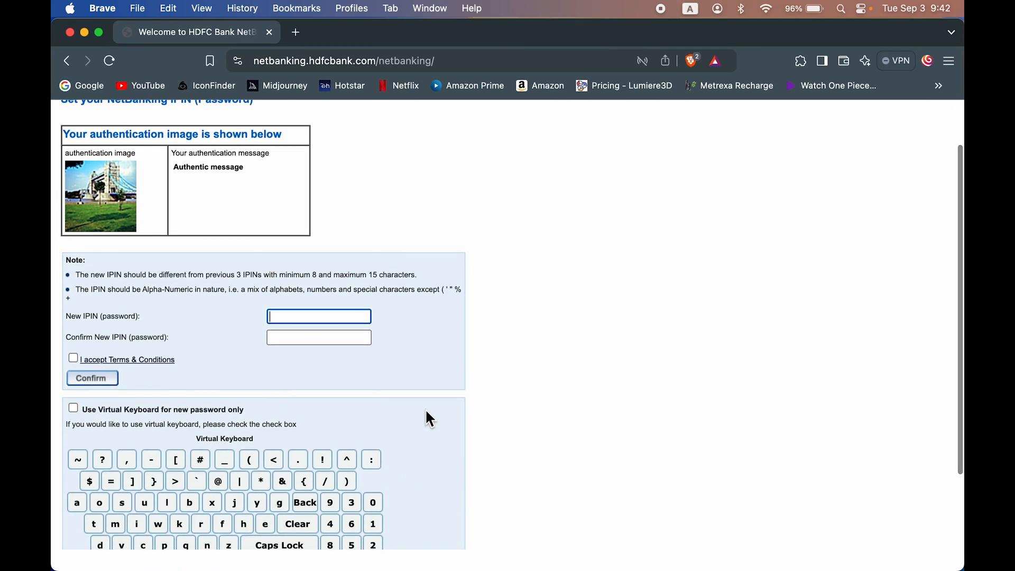
{"action": "mouse_move", "coordinate": [82, 332]}
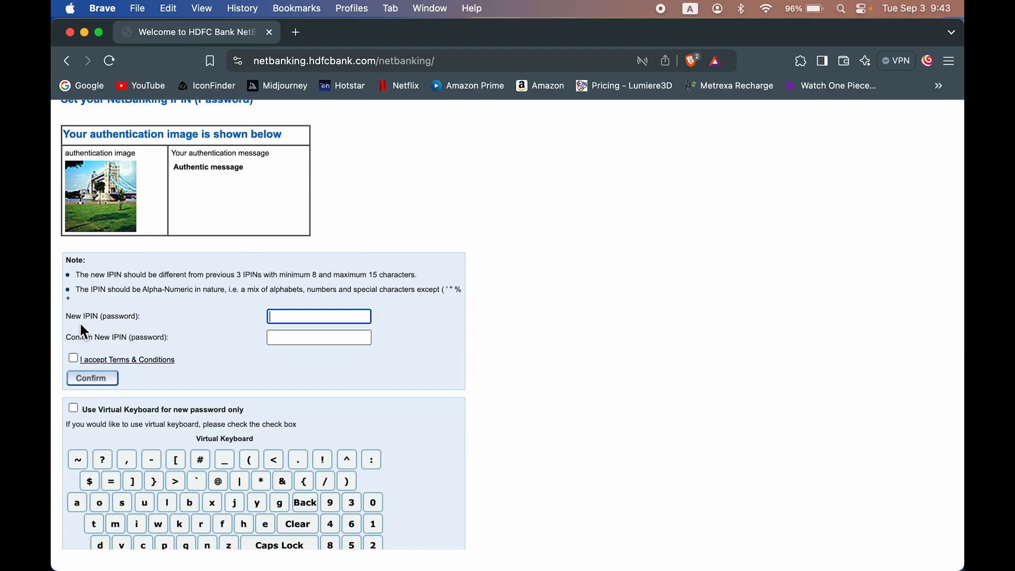
{"action": "mouse_move", "coordinate": [191, 337]}
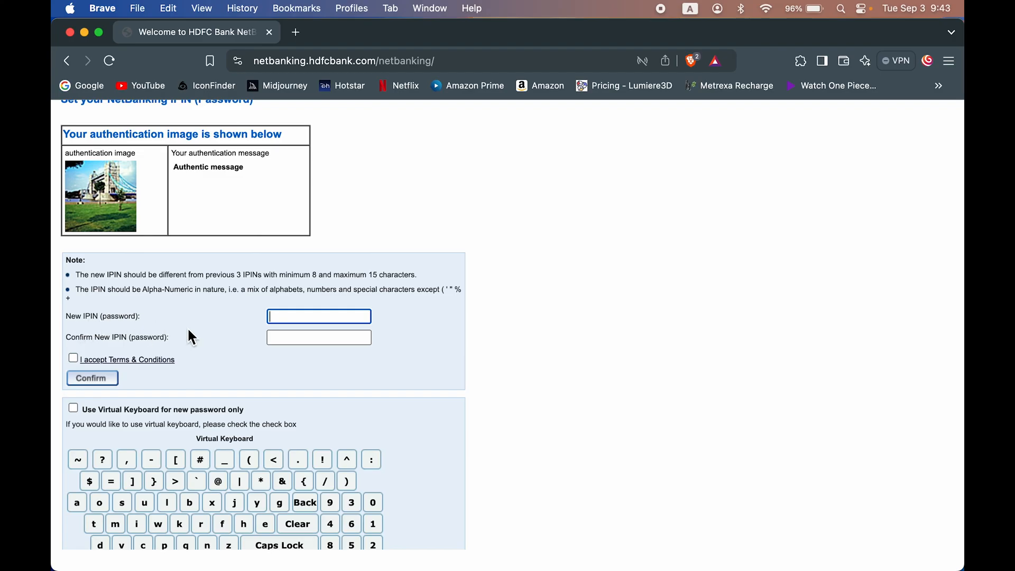
{"action": "mouse_move", "coordinate": [142, 290]}
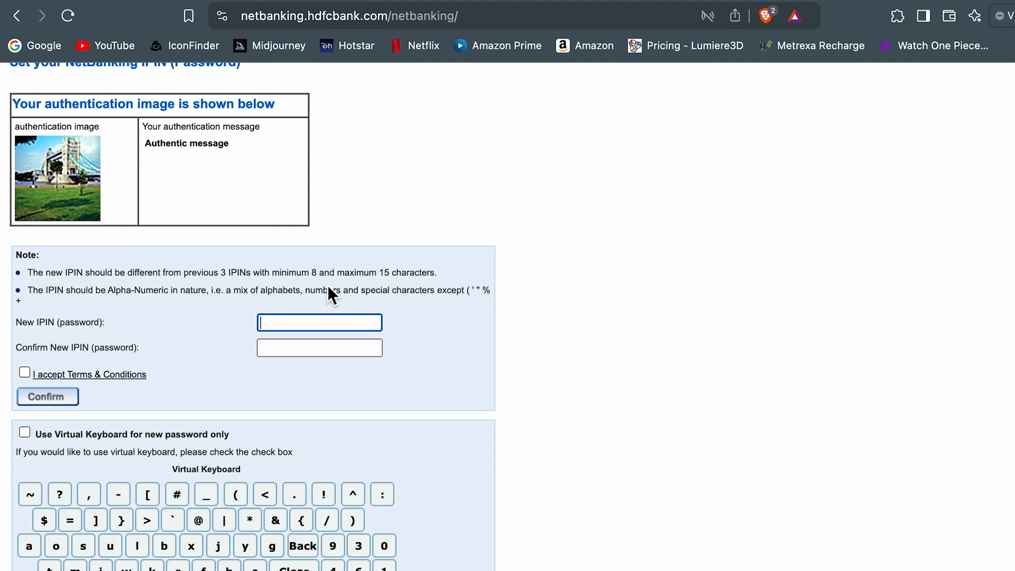
{"action": "mouse_move", "coordinate": [335, 327]}
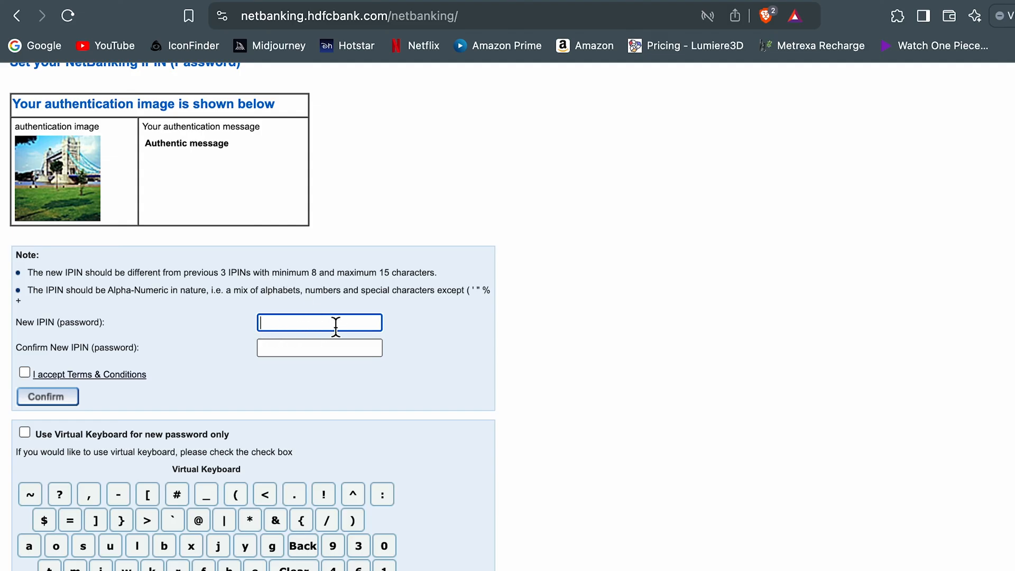
{"action": "left_click", "coordinate": [320, 348]}
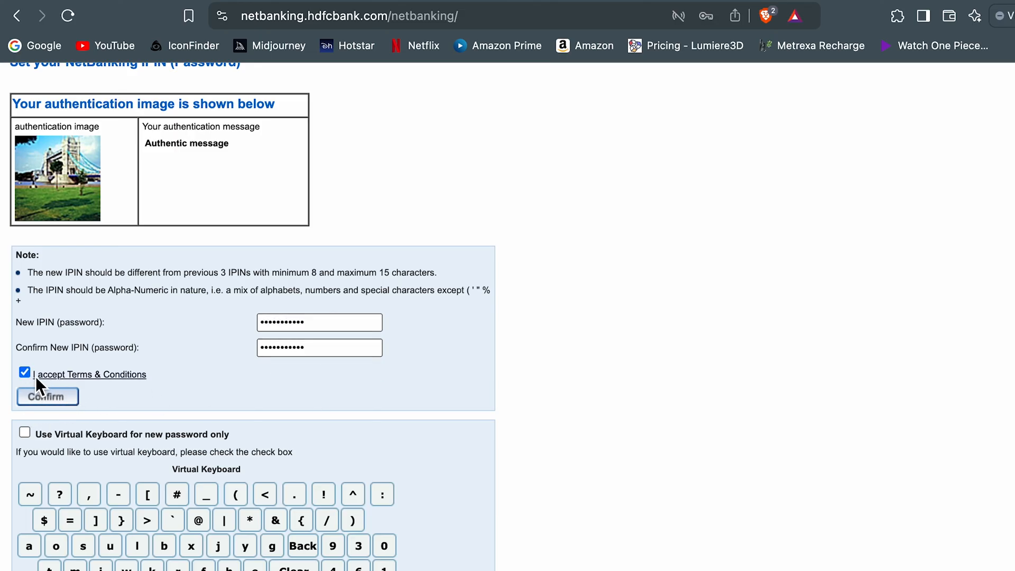
{"action": "left_click", "coordinate": [47, 396]}
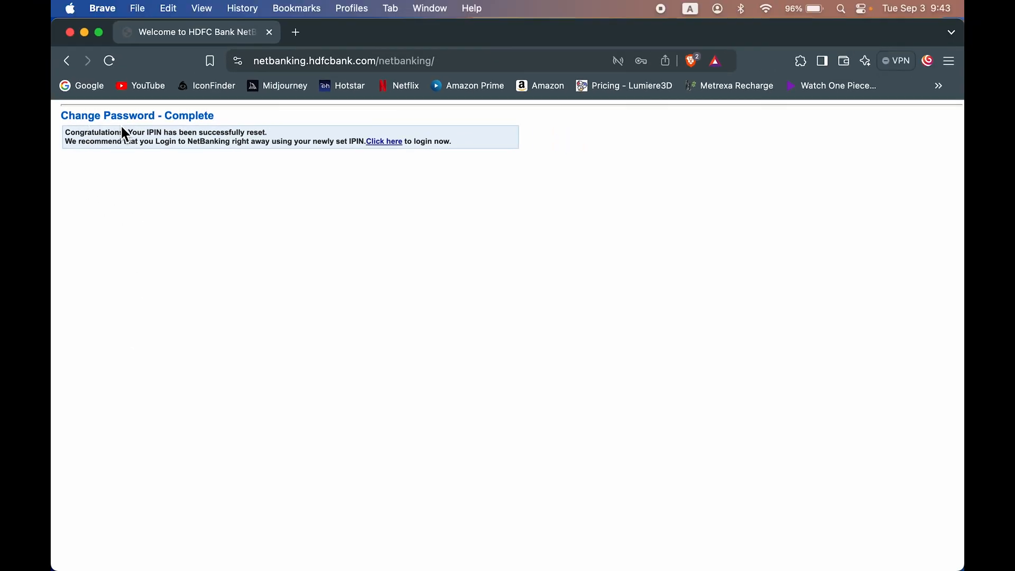
{"action": "mouse_move", "coordinate": [396, 158]}
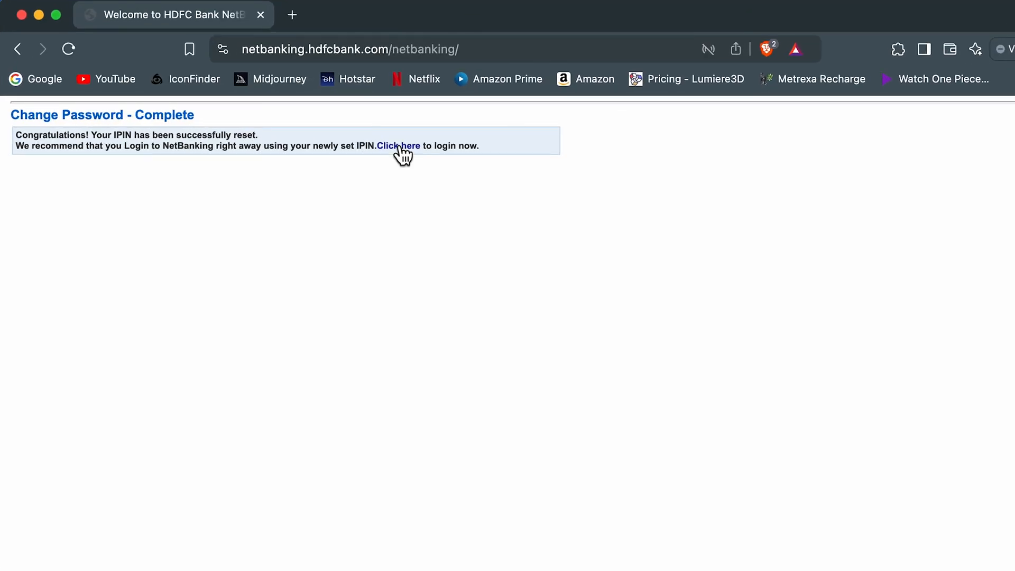
{"action": "left_click", "coordinate": [398, 145]}
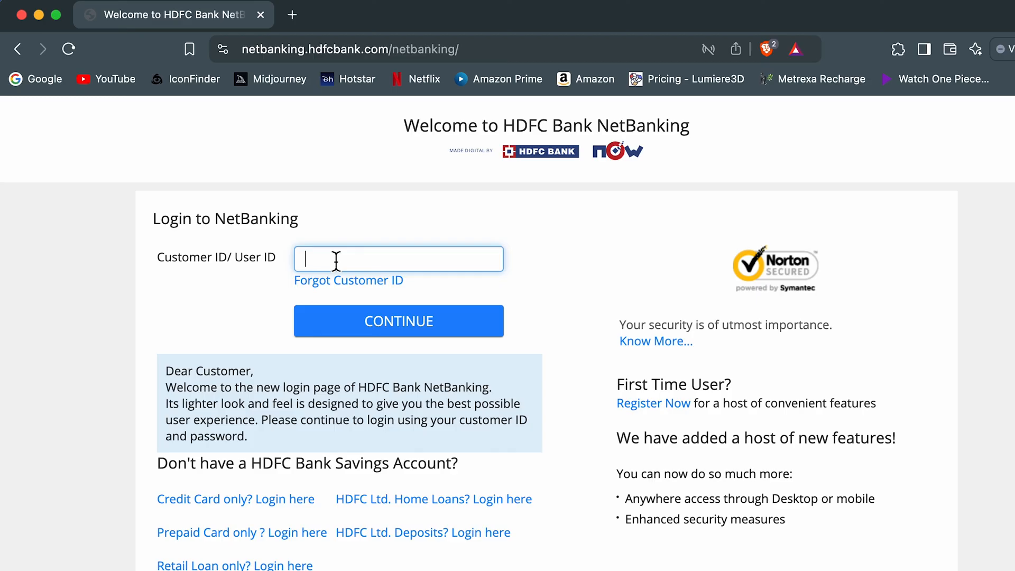
Log in with the Customer ID and new IPIN, confirming 'This is my Secure ID'
{"action": "left_click", "coordinate": [399, 321]}
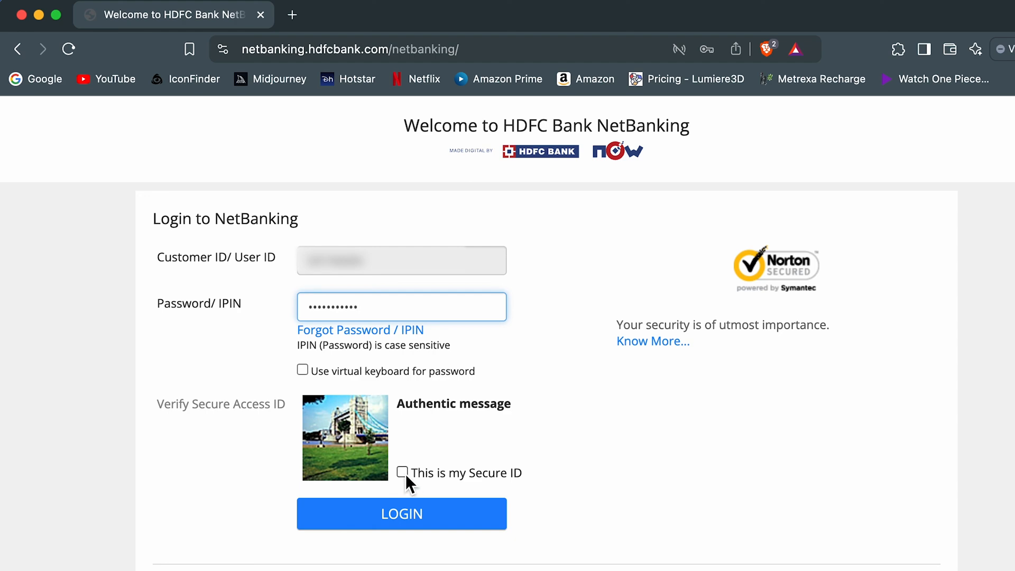
{"action": "left_click", "coordinate": [401, 473]}
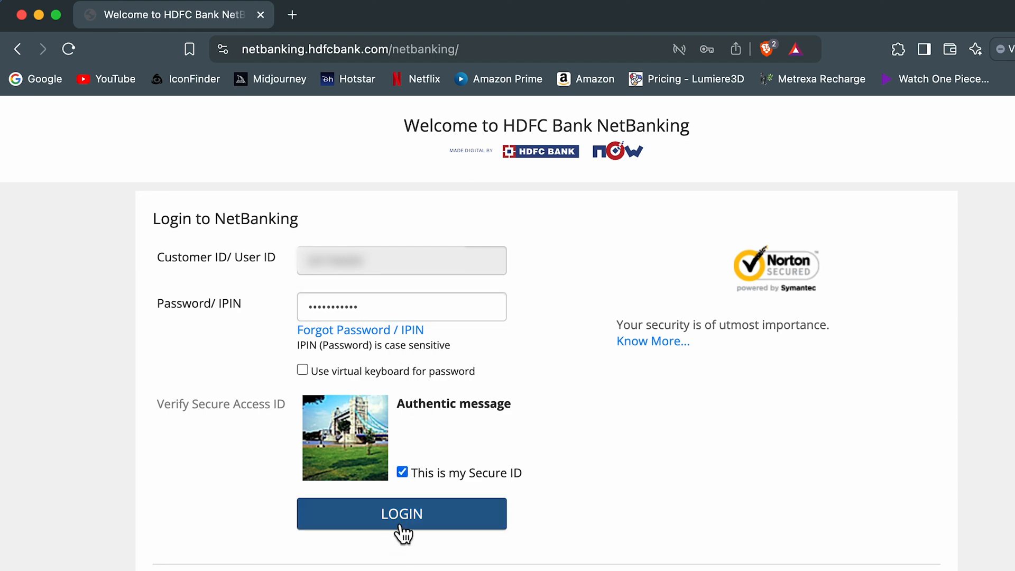
{"action": "left_click", "coordinate": [401, 513]}
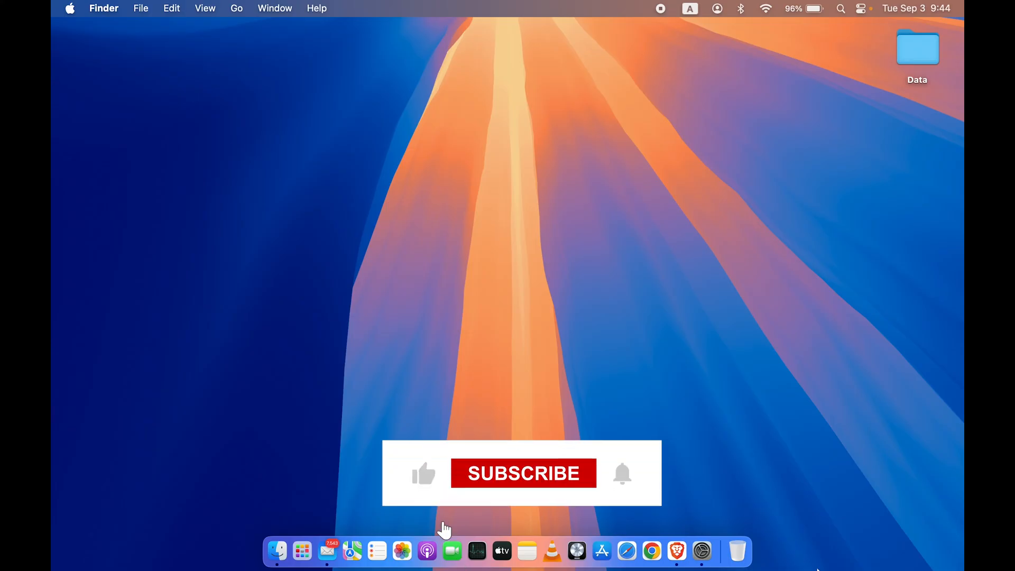
{"action": "mouse_move", "coordinate": [523, 484]}
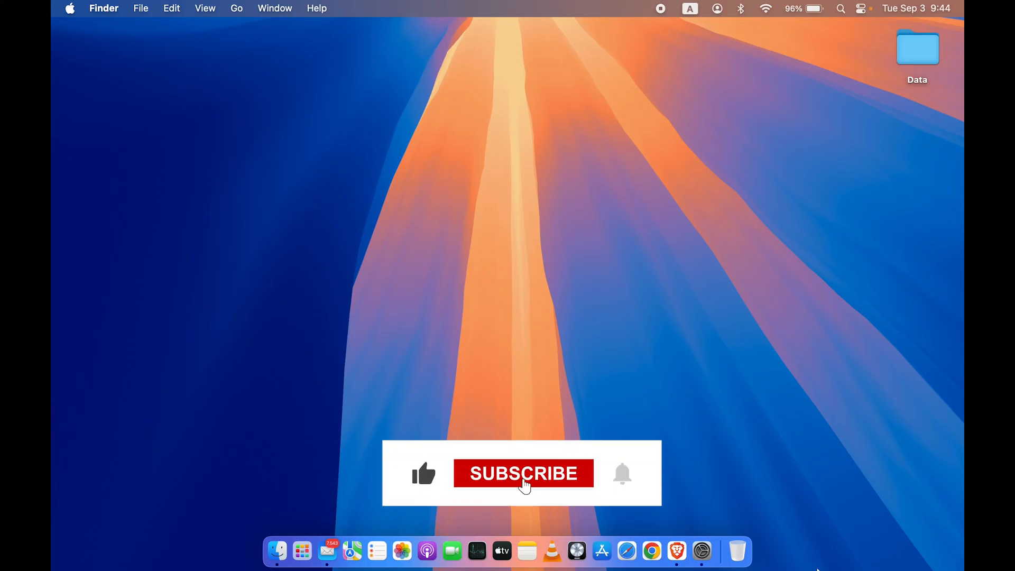
{"action": "left_click", "coordinate": [523, 473]}
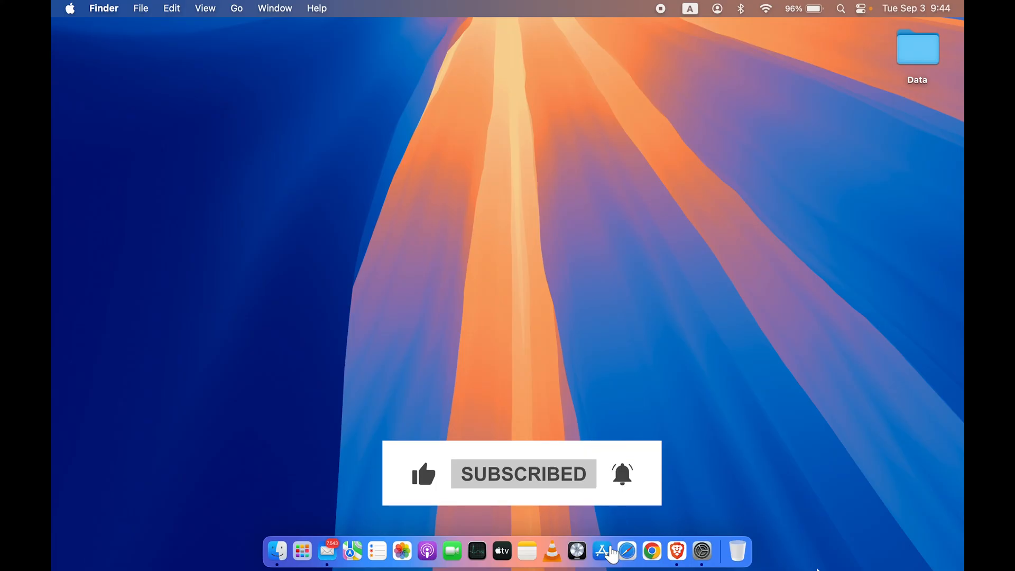